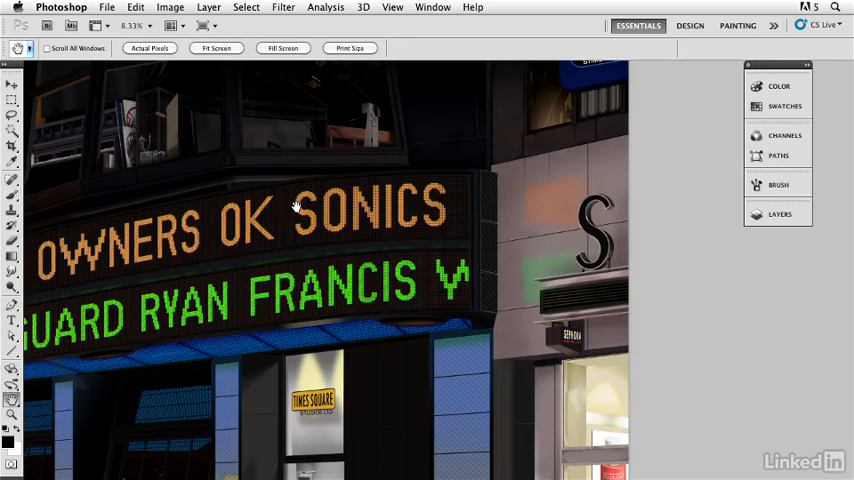
mouse_move(328, 146)
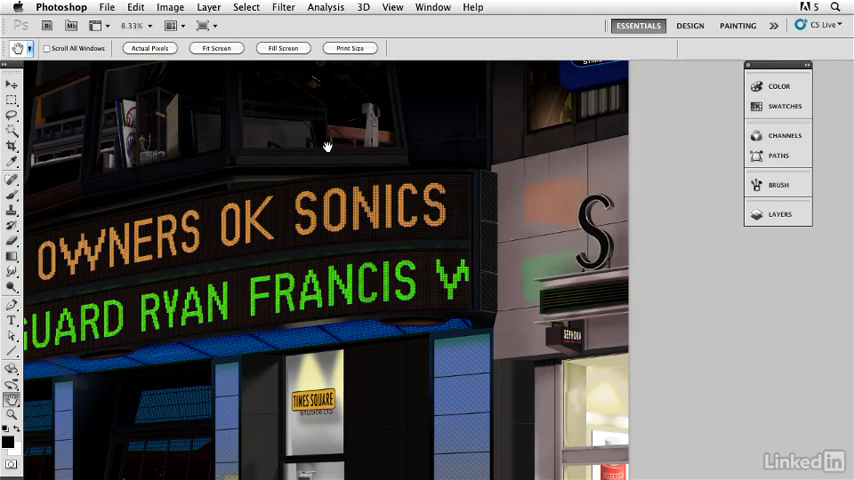
- Zoom into the Times Square scene and pan until the wooden post fills the view
left_click(12, 414)
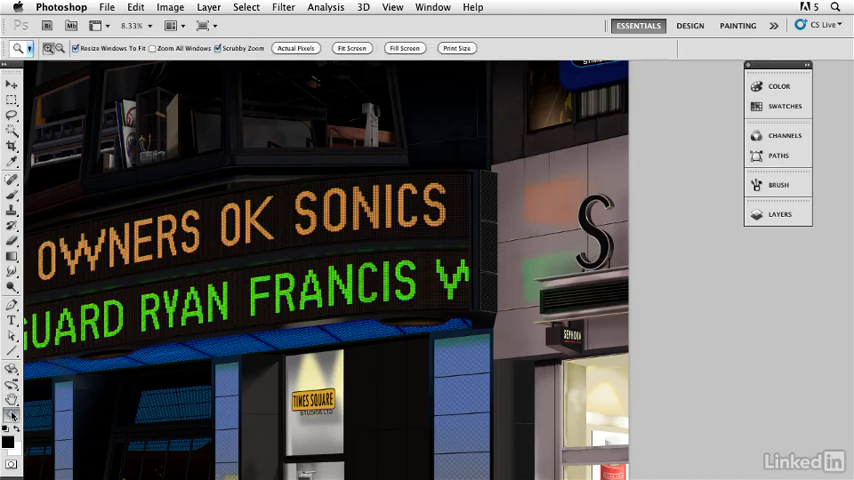
left_click(420, 158)
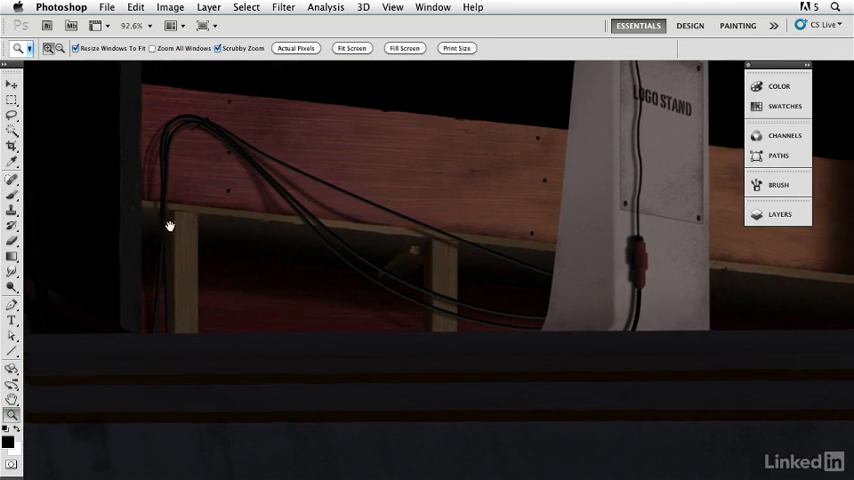
left_click_drag(170, 224, 336, 248)
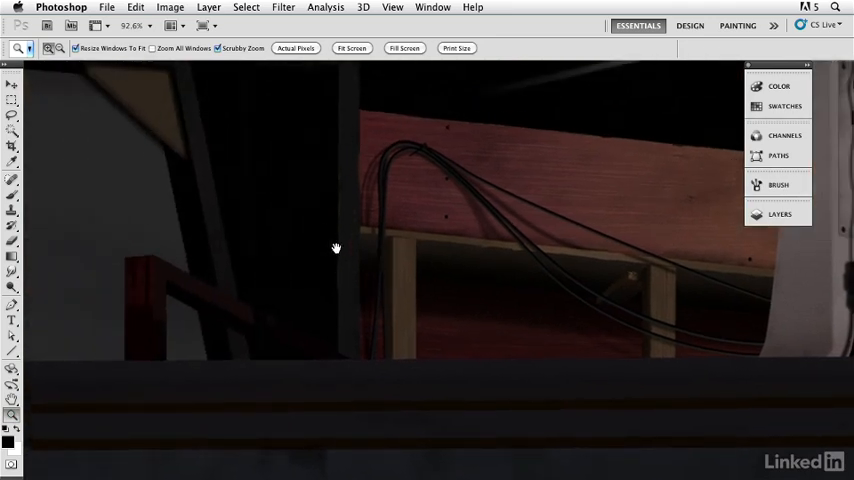
left_click_drag(336, 248, 238, 244)
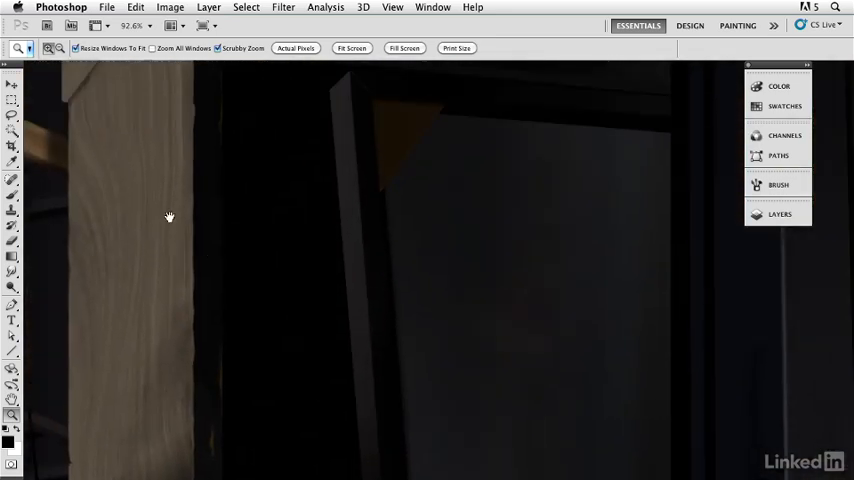
left_click_drag(170, 216, 388, 352)
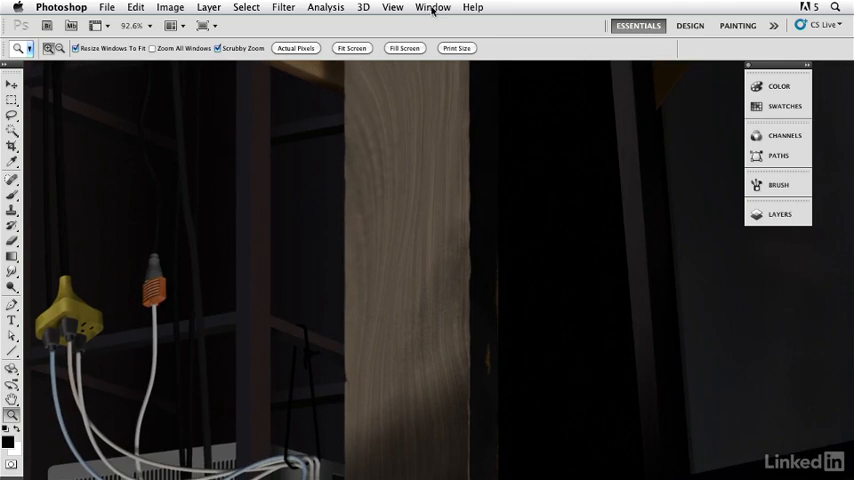
left_click(432, 8)
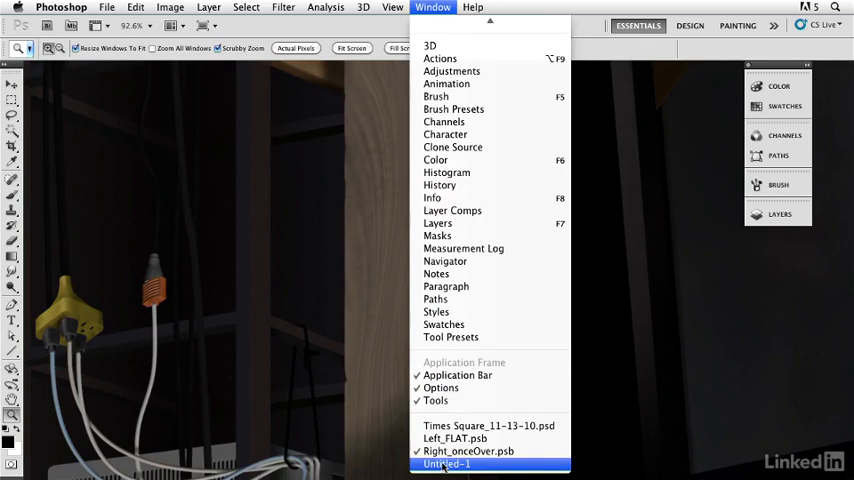
- Switch to the blank Untitled document and marquee a large rectangle on Layer 1
left_click(446, 464)
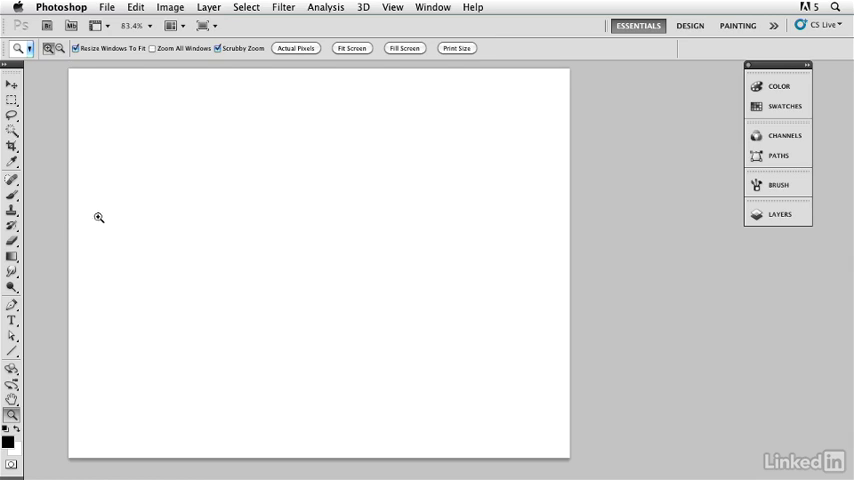
mouse_move(44, 182)
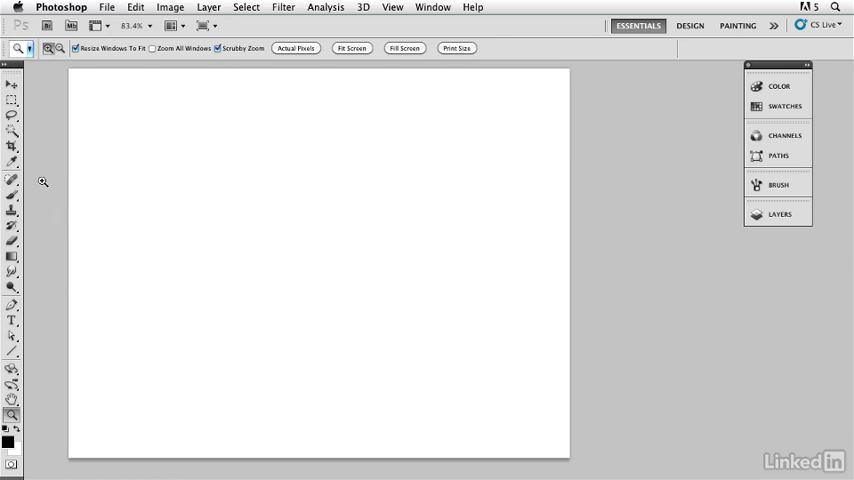
left_click(778, 214)
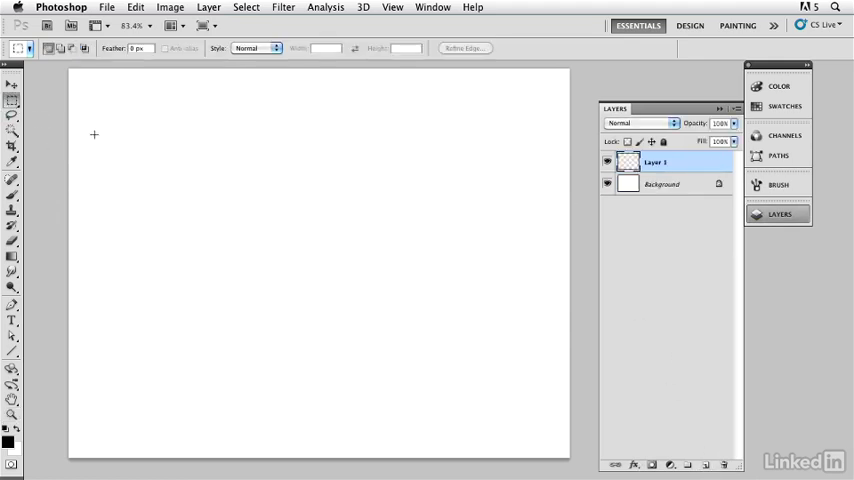
left_click_drag(94, 122, 548, 402)
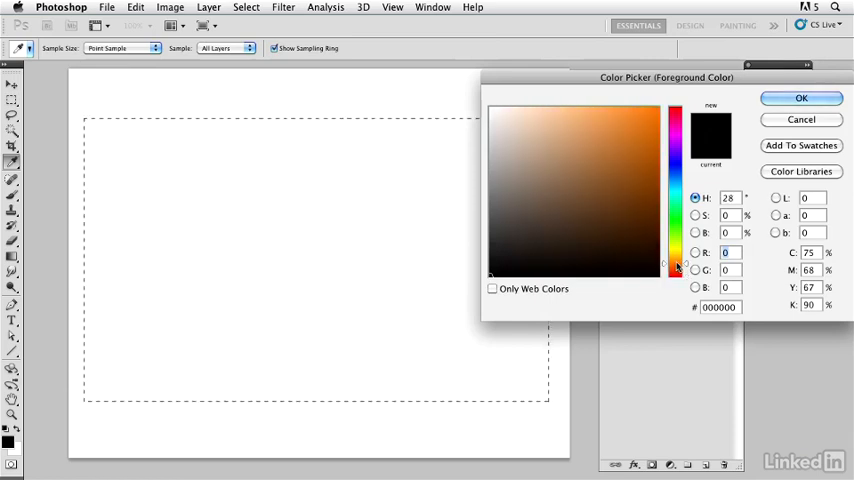
- Fill the rectangular selection with a dark brown foreground colour
left_click(640, 204)
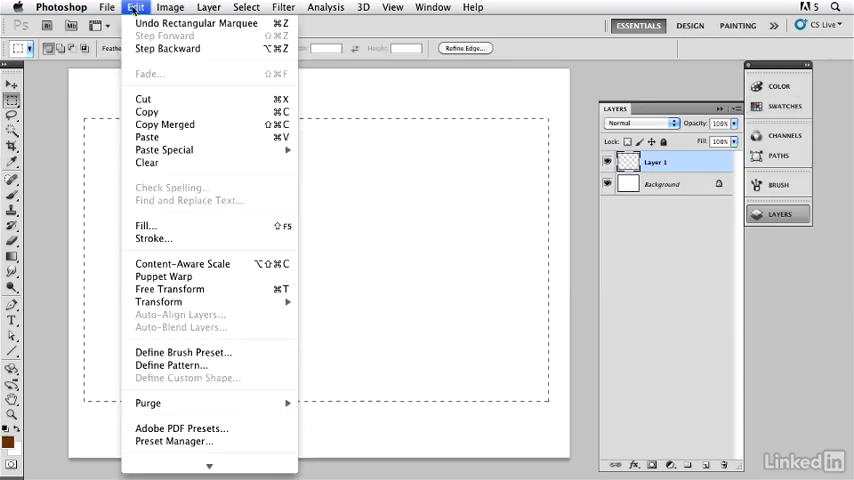
left_click(144, 224)
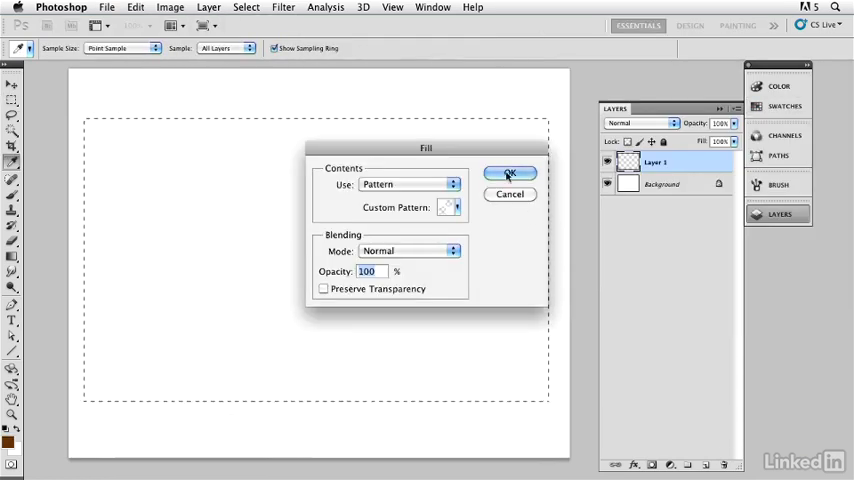
mouse_move(512, 160)
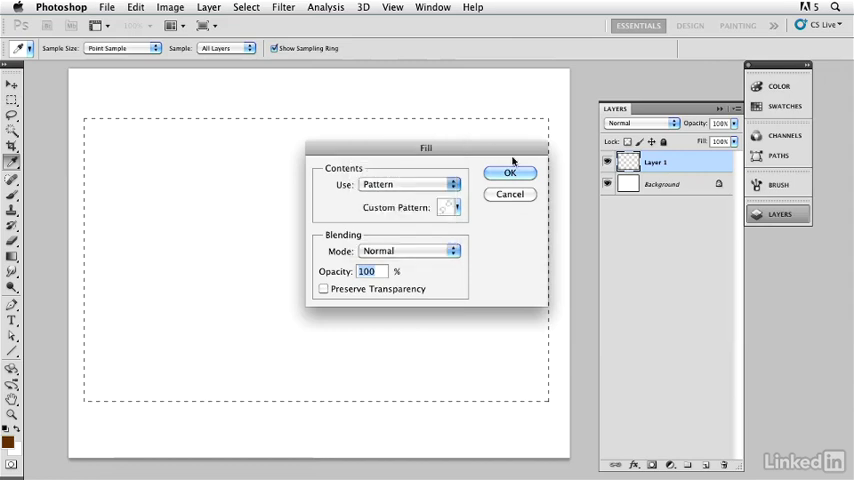
left_click(510, 172)
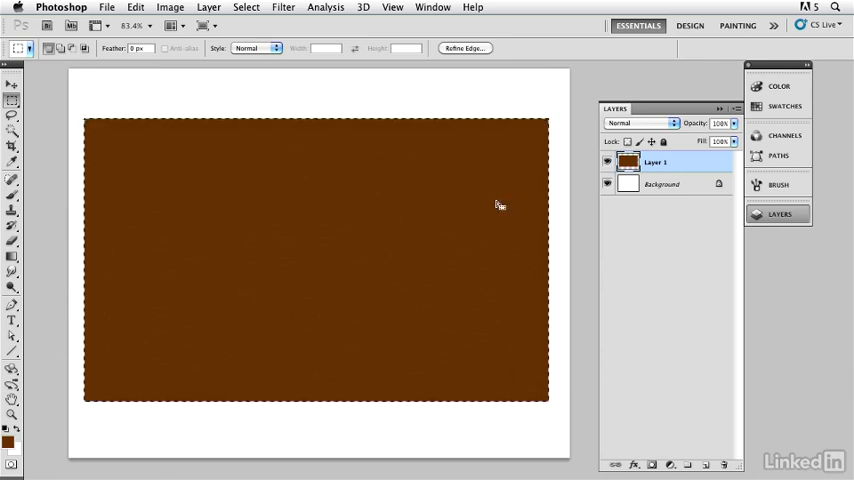
- Add about 250% uniform monochromatic noise to the brown rectangle
left_click(284, 8)
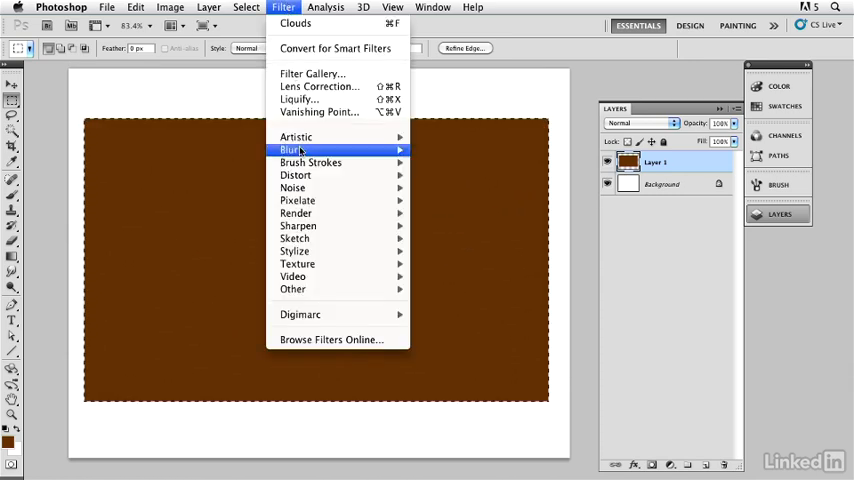
left_click(292, 188)
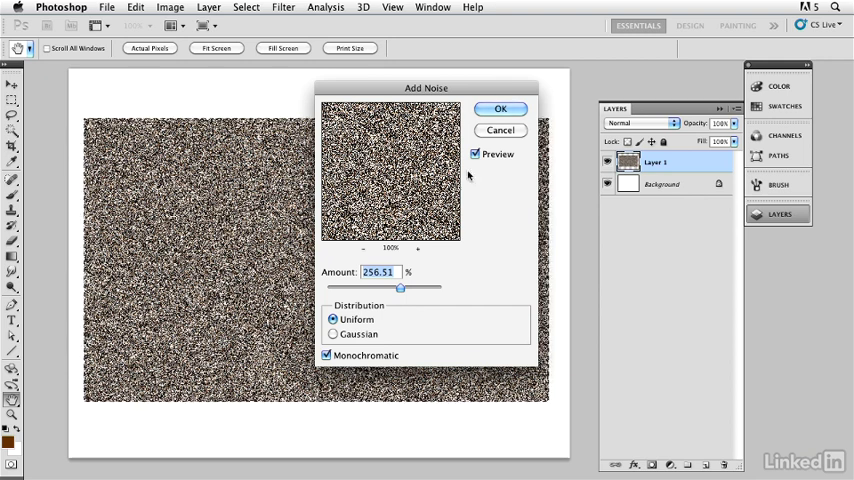
left_click(500, 108)
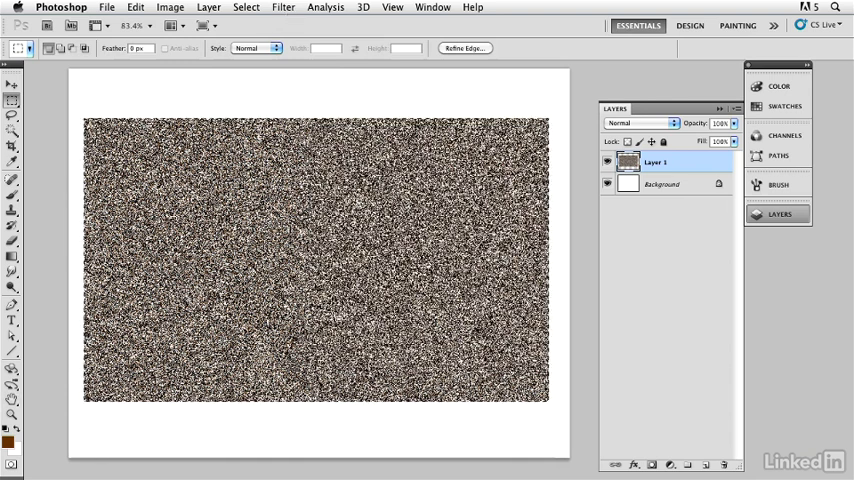
left_click(432, 8)
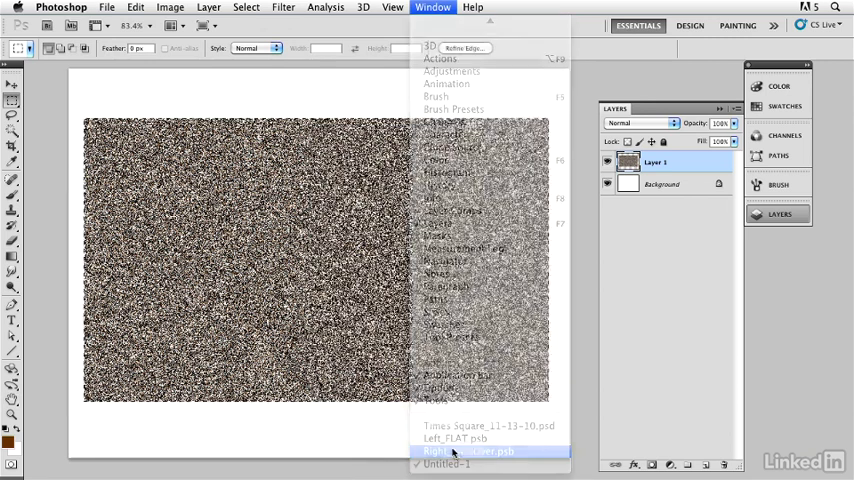
left_click(470, 452)
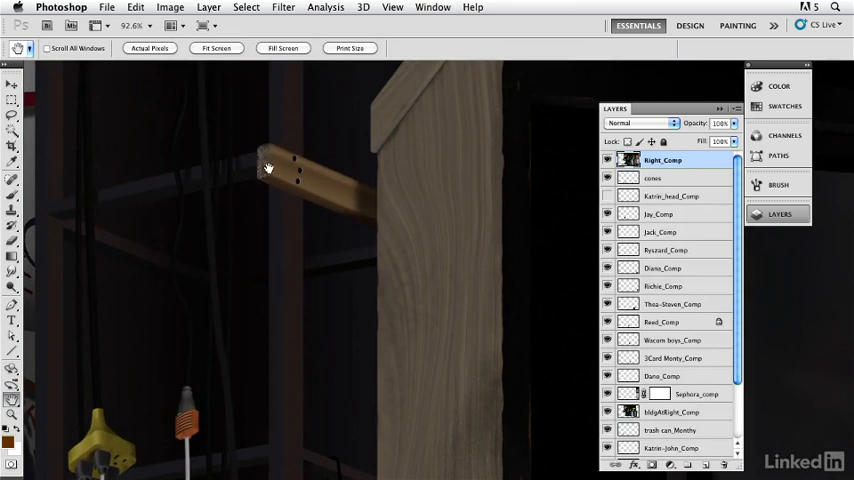
mouse_move(258, 156)
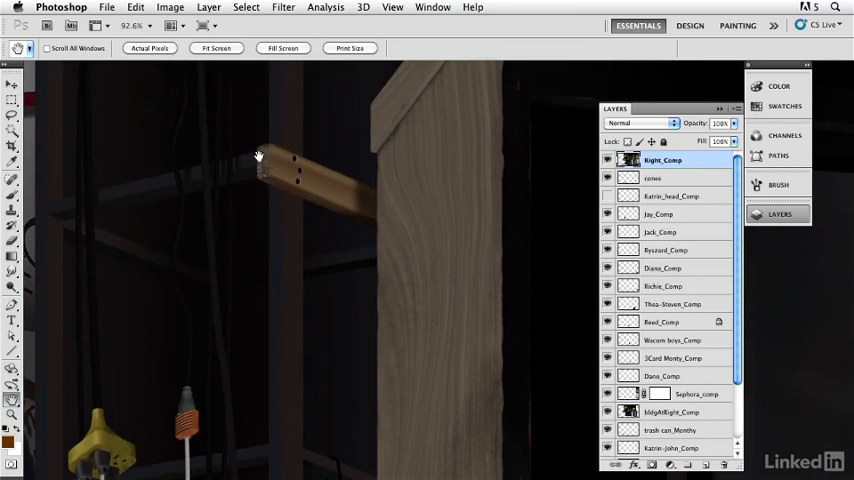
mouse_move(320, 160)
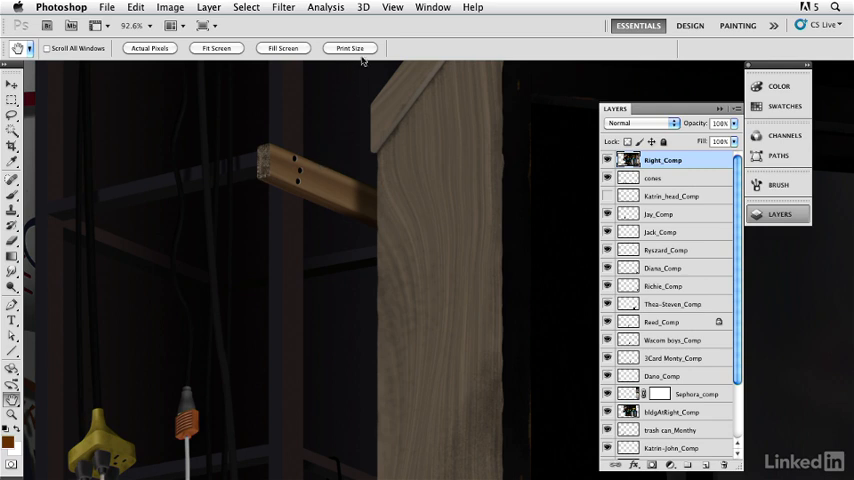
left_click(432, 8)
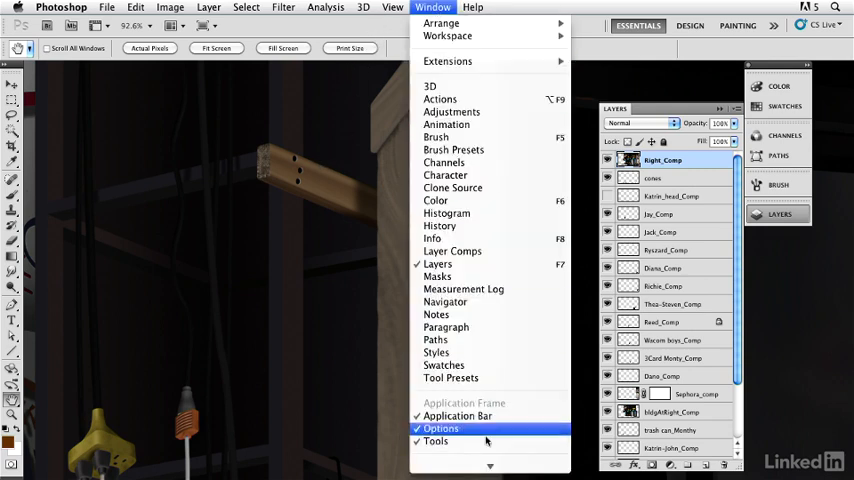
mouse_move(456, 438)
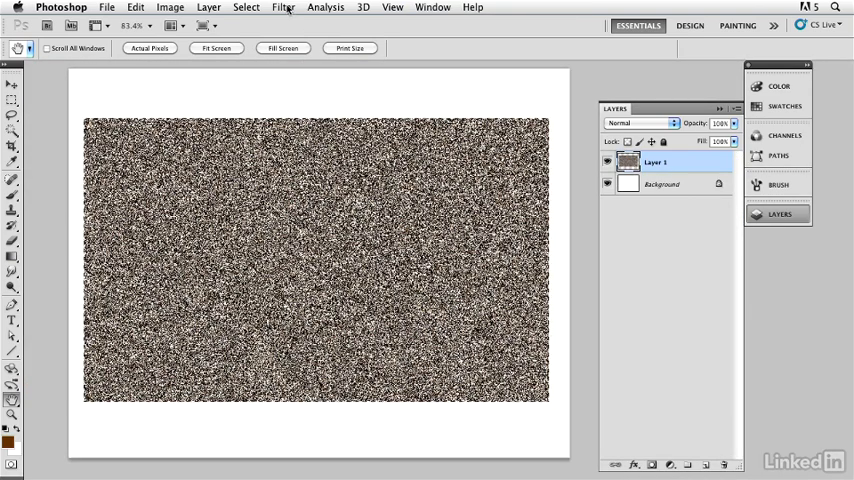
- Motion-blur the noise at angle 0 and about 198 px distance into horizontal grain streaks
left_click(284, 8)
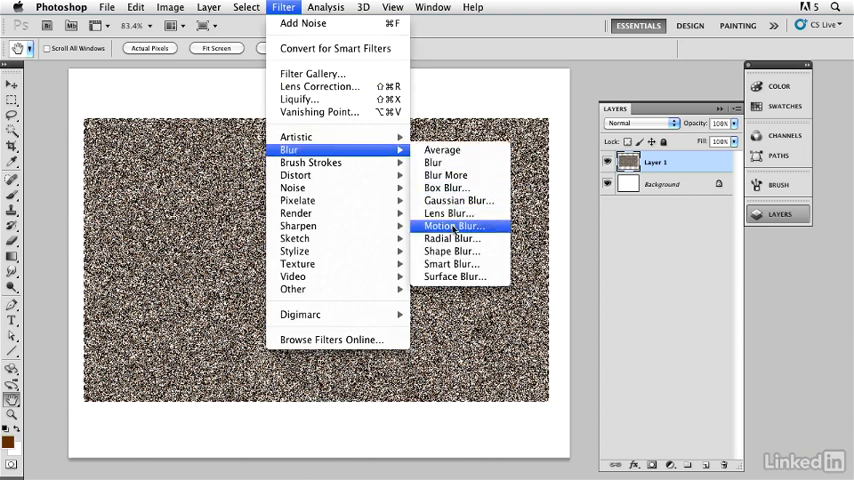
left_click(452, 224)
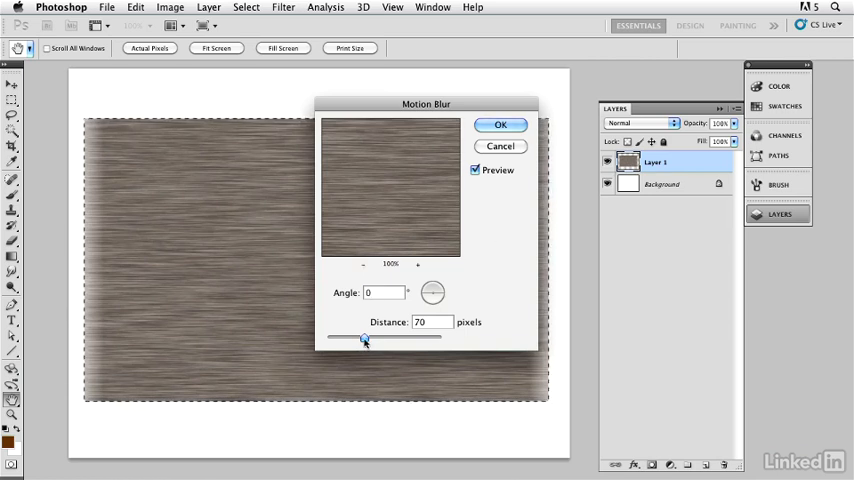
left_click_drag(364, 338, 384, 338)
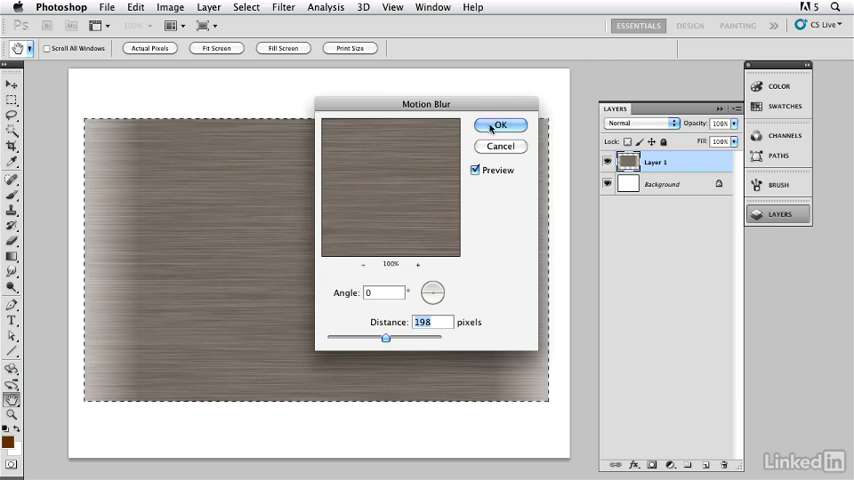
left_click(500, 124)
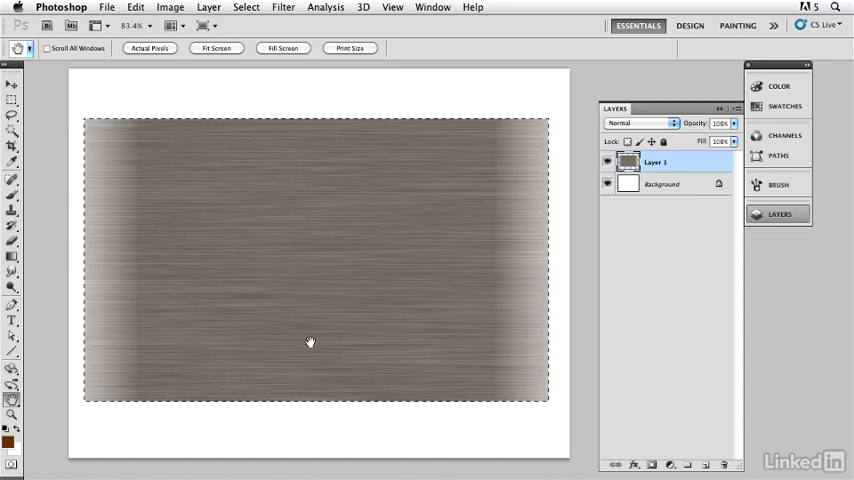
mouse_move(198, 128)
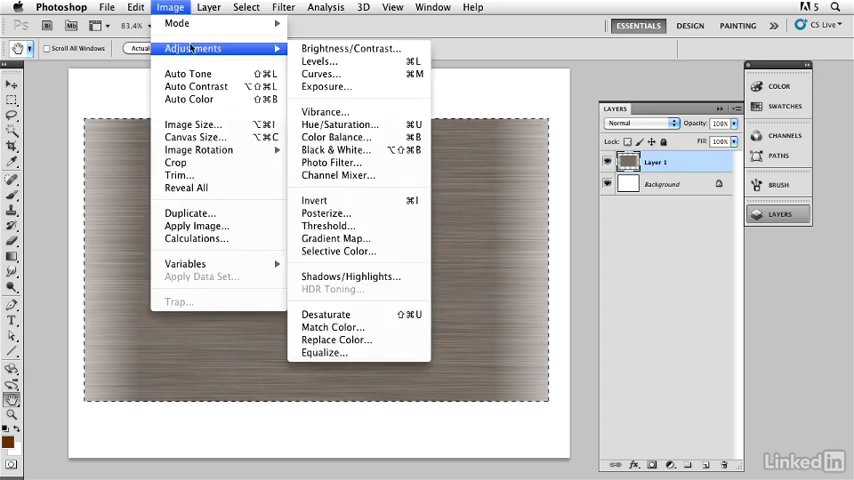
- Pull the Levels black and white input sliders inward to boost the grain's contrast
left_click(316, 60)
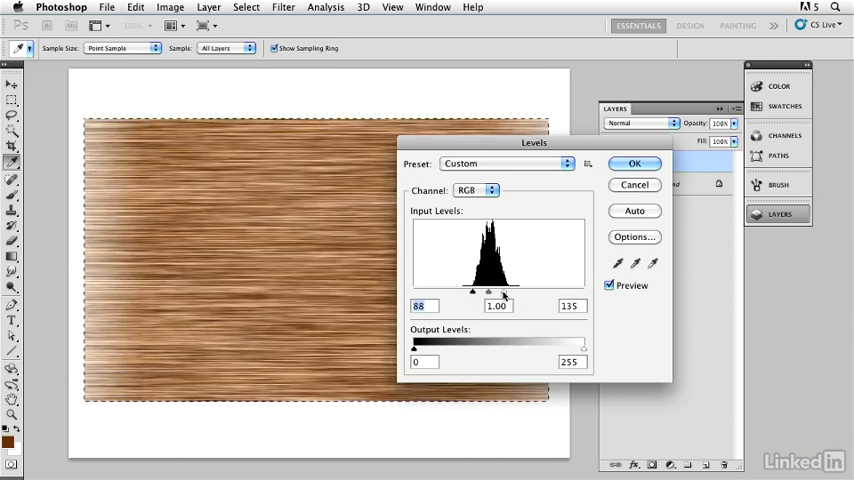
left_click_drag(508, 292, 510, 292)
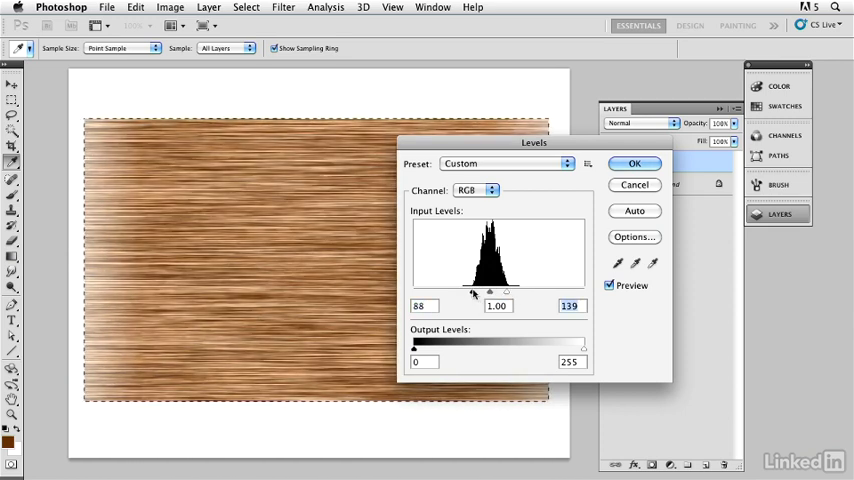
left_click_drag(490, 292, 496, 292)
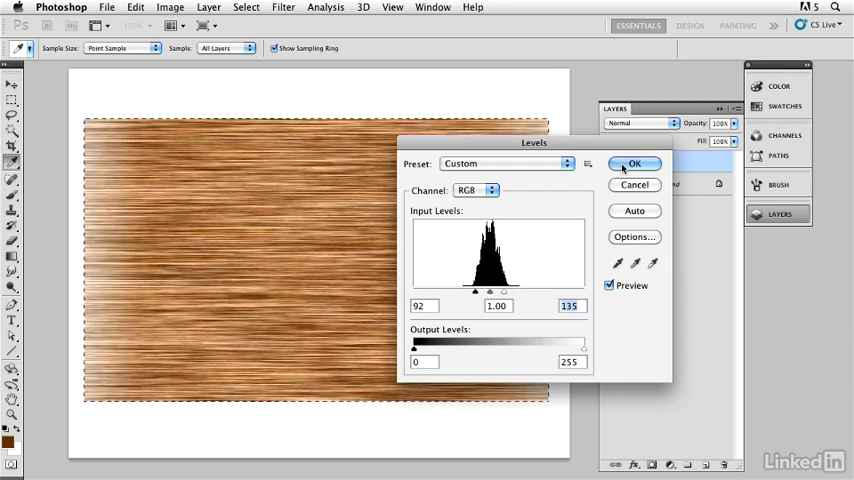
left_click(634, 164)
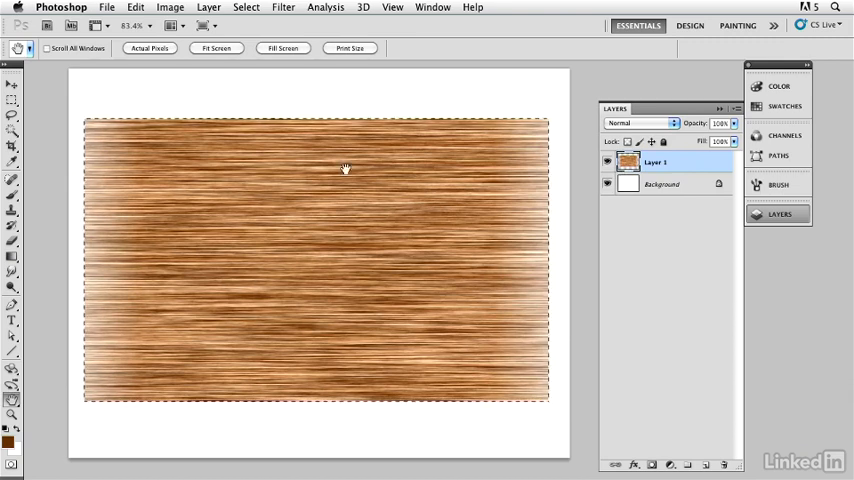
mouse_move(336, 180)
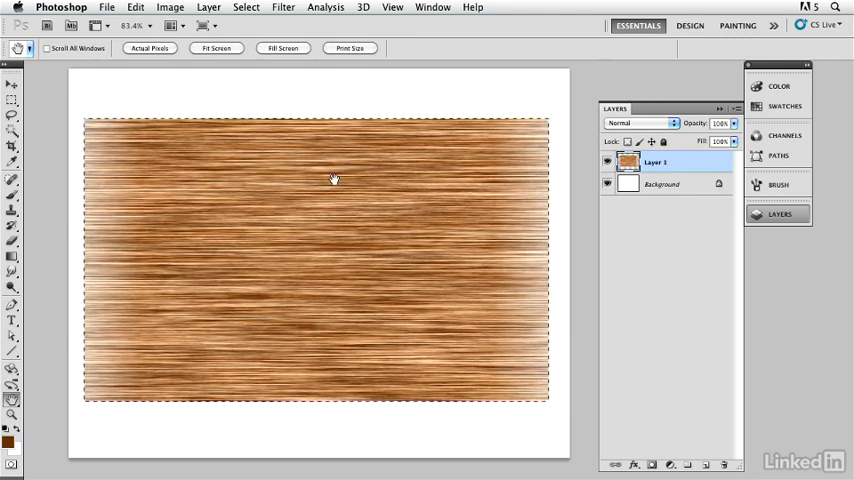
mouse_move(372, 268)
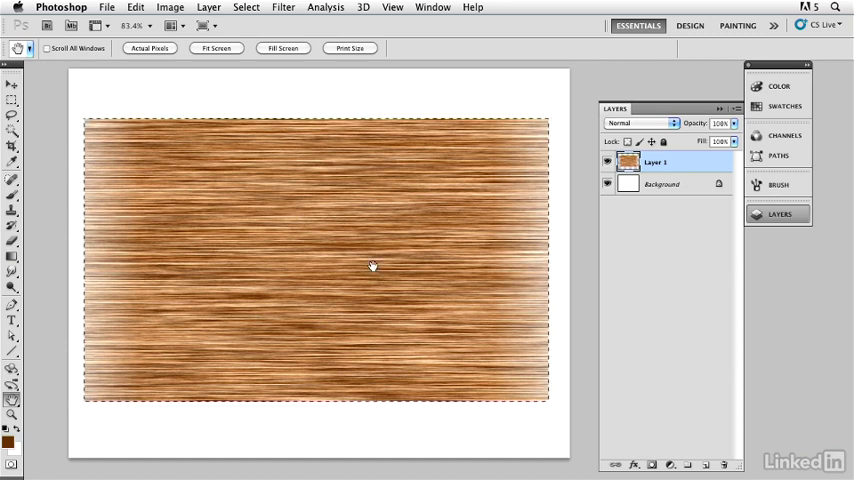
mouse_move(212, 208)
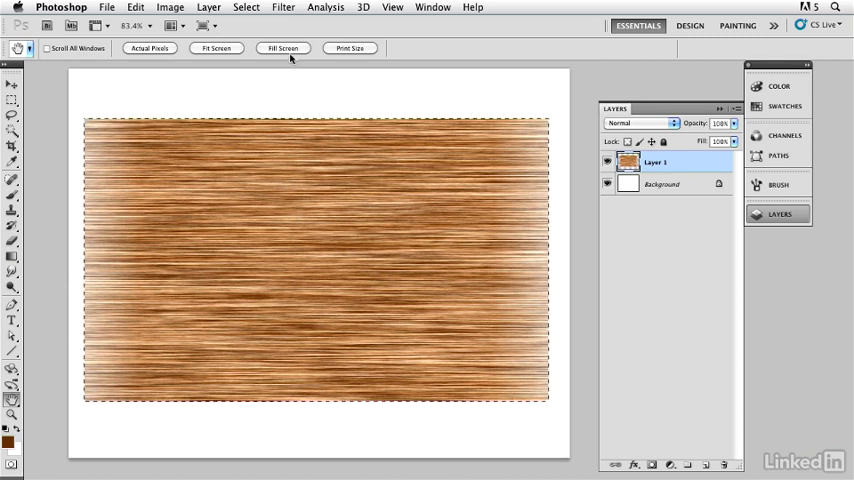
left_click(284, 8)
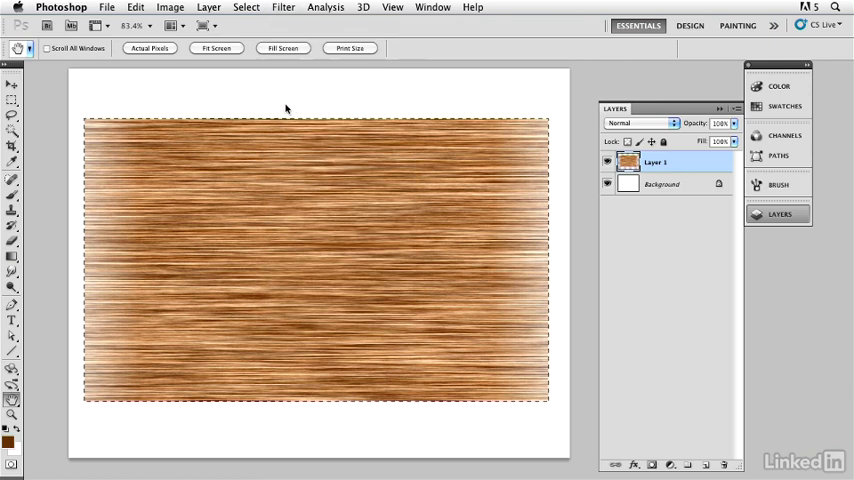
- In Liquify, forward-warp the upper-right, lower-left and top-centre grain into waves
left_click(284, 8)
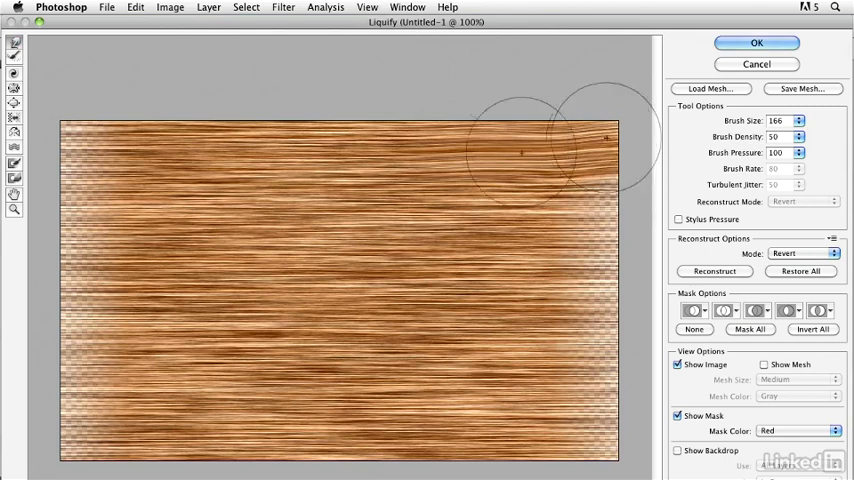
left_click_drag(560, 150, 90, 150)
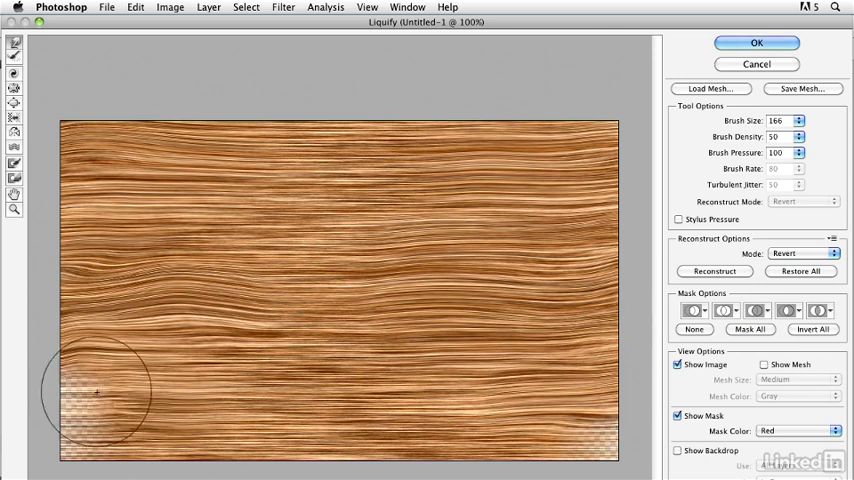
left_click_drag(96, 396, 600, 424)
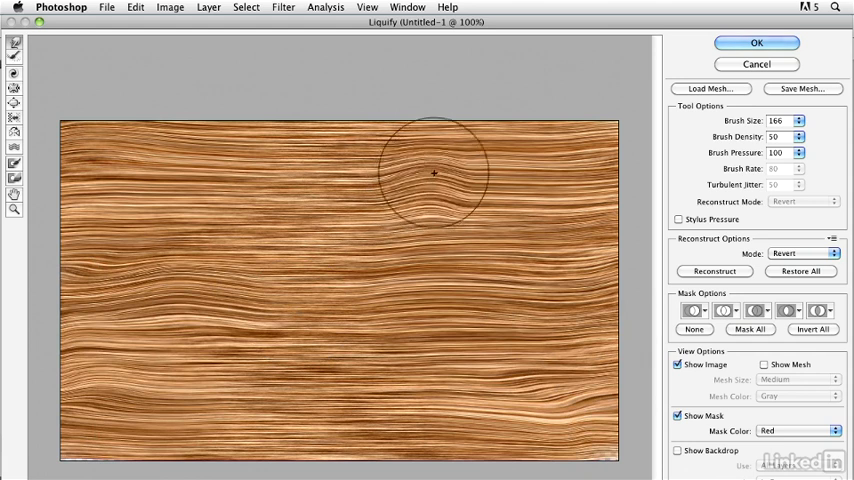
left_click_drag(434, 172, 460, 190)
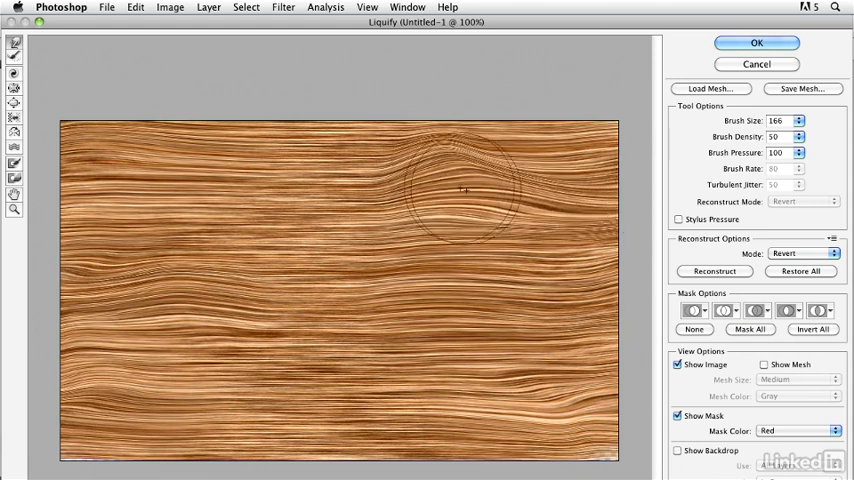
left_click_drag(466, 190, 660, 204)
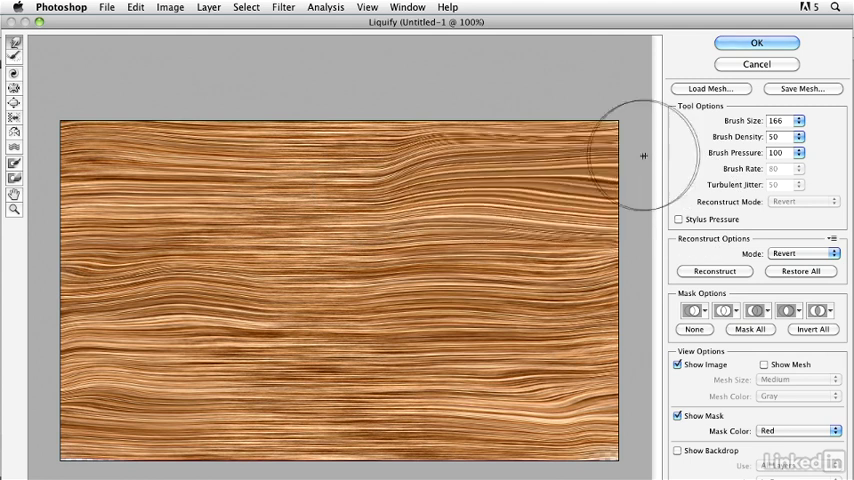
- Warp the right and left edges and bulge an upper-left swirl into the grain
left_click_drag(644, 156, 192, 180)
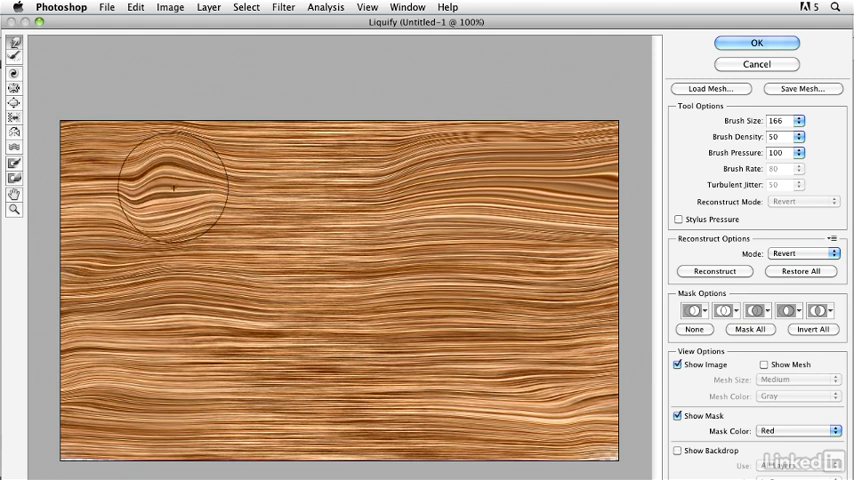
left_click_drag(170, 184, 40, 160)
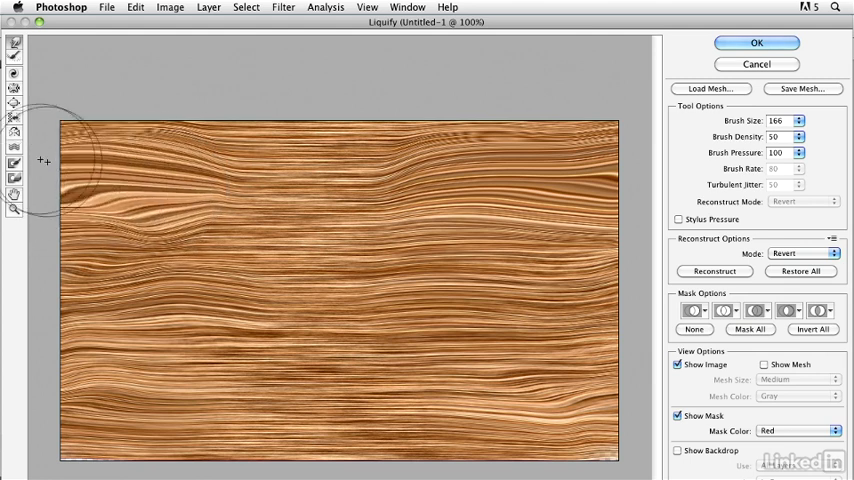
left_click_drag(44, 160, 204, 192)
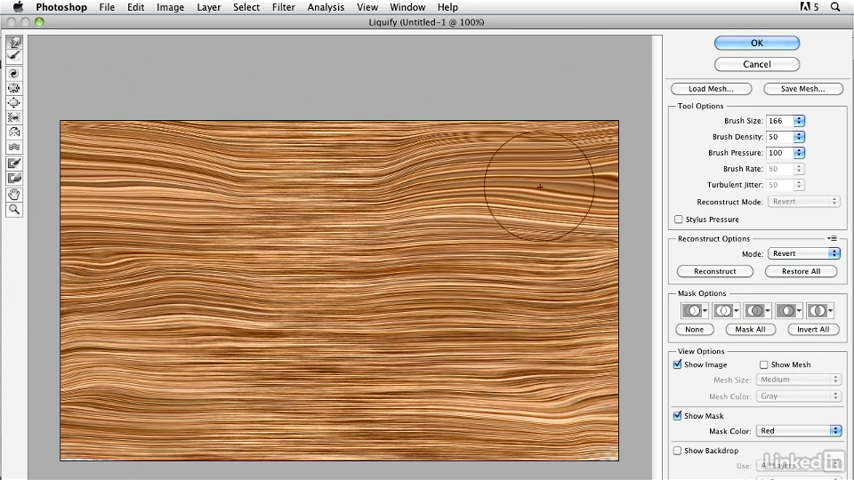
mouse_move(350, 262)
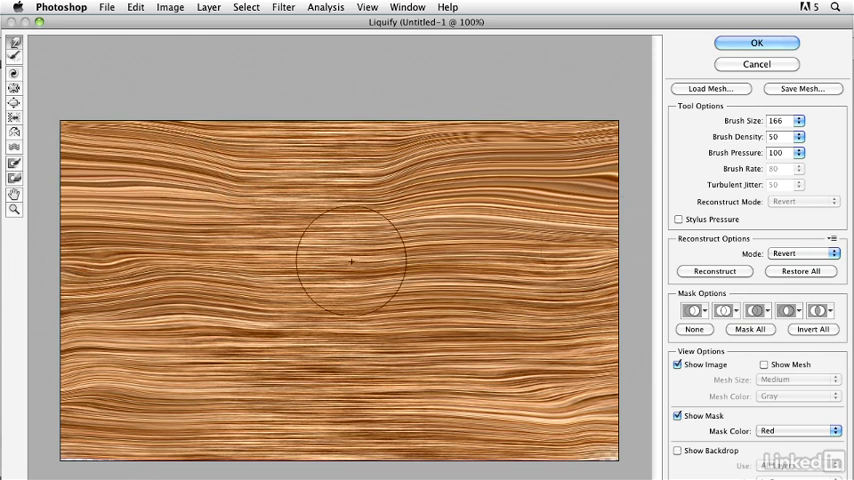
mouse_move(462, 304)
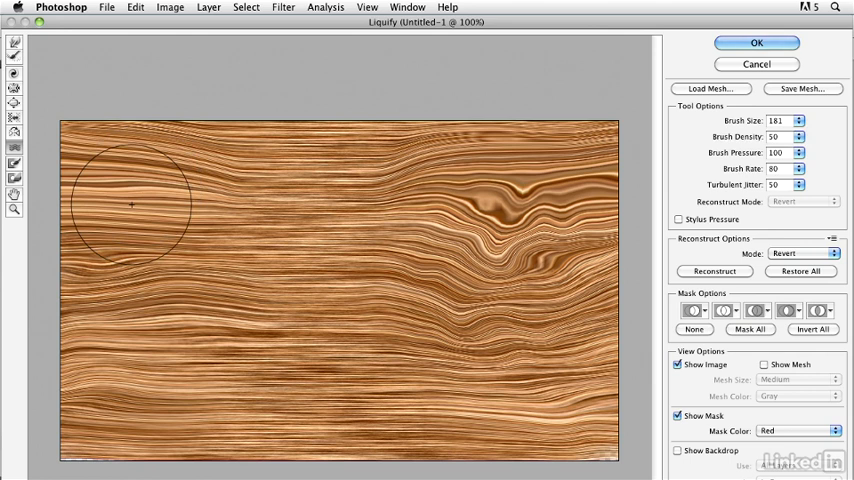
- Distort the grain in the upper-left area into a tighter swirl
left_click_drag(130, 204, 132, 200)
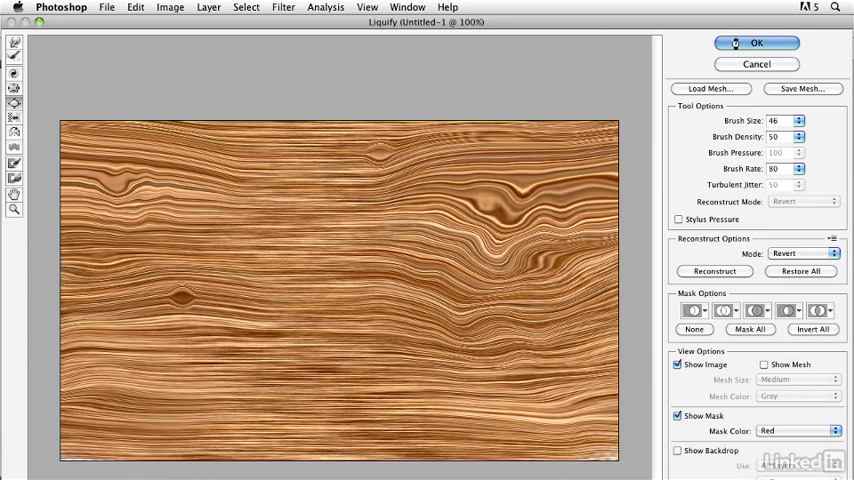
- Commit the Liquify warp so the knotted oak grain is applied to the layer
left_click(756, 44)
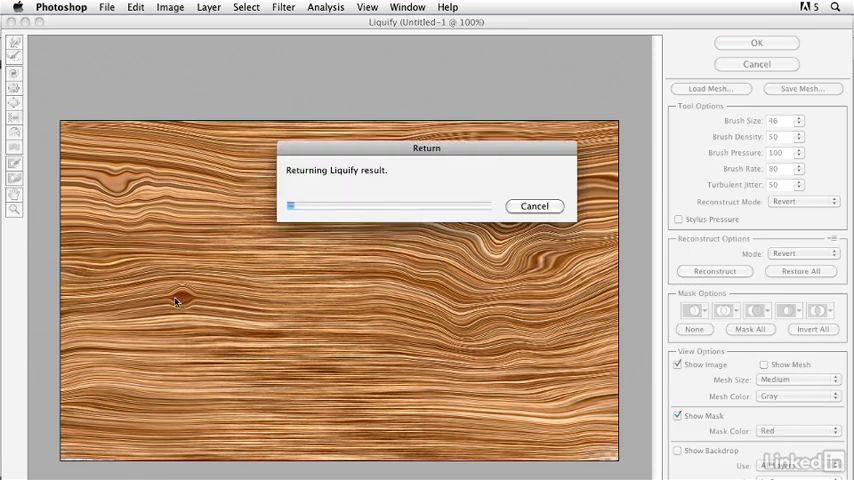
- Zoom onto the left swirl and set a dark brown foreground colour for painting the knot
left_click(756, 44)
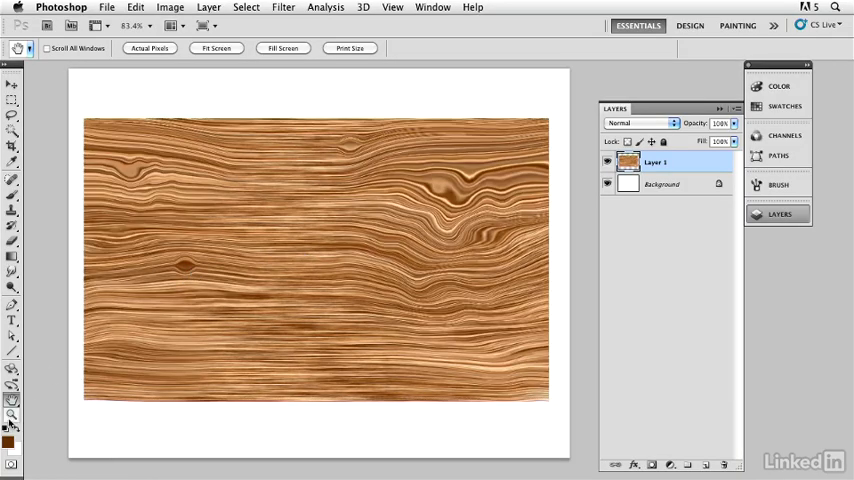
left_click(184, 268)
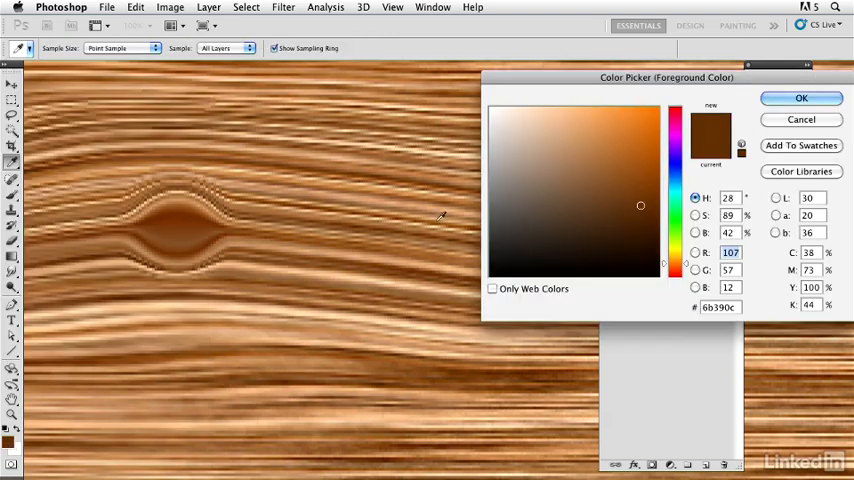
left_click(654, 240)
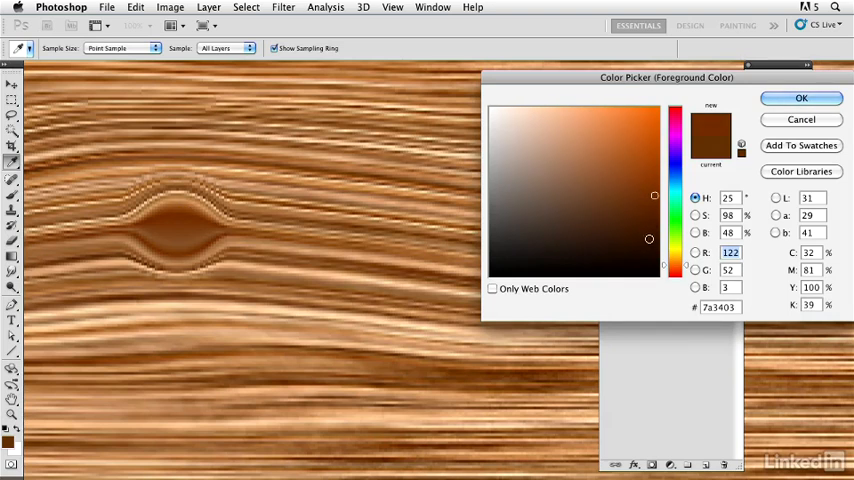
left_click(800, 98)
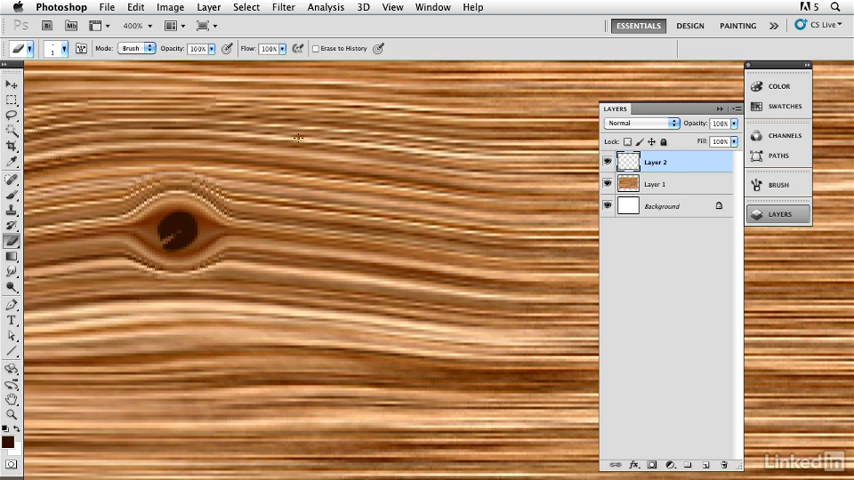
left_click(284, 8)
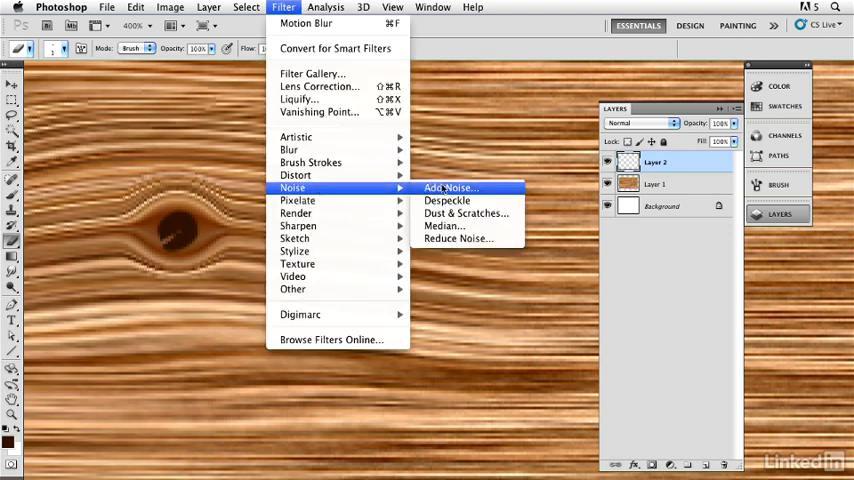
left_click(450, 188)
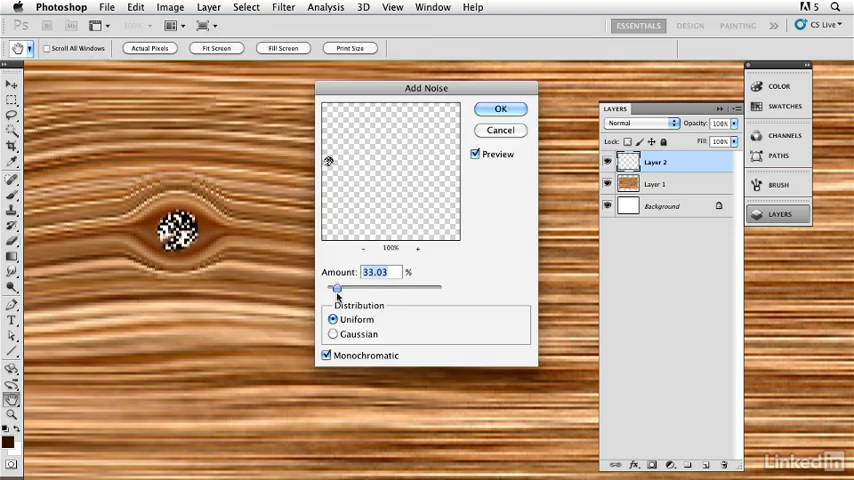
left_click_drag(336, 288, 332, 288)
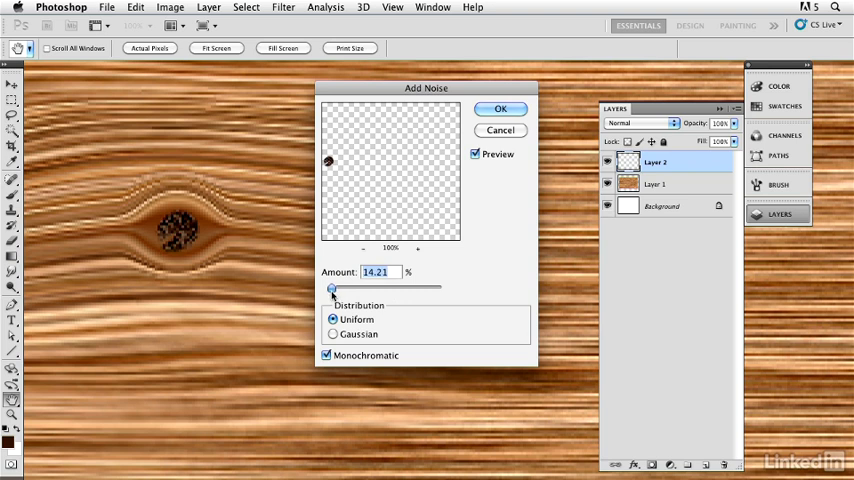
left_click_drag(344, 288, 332, 288)
type("4")
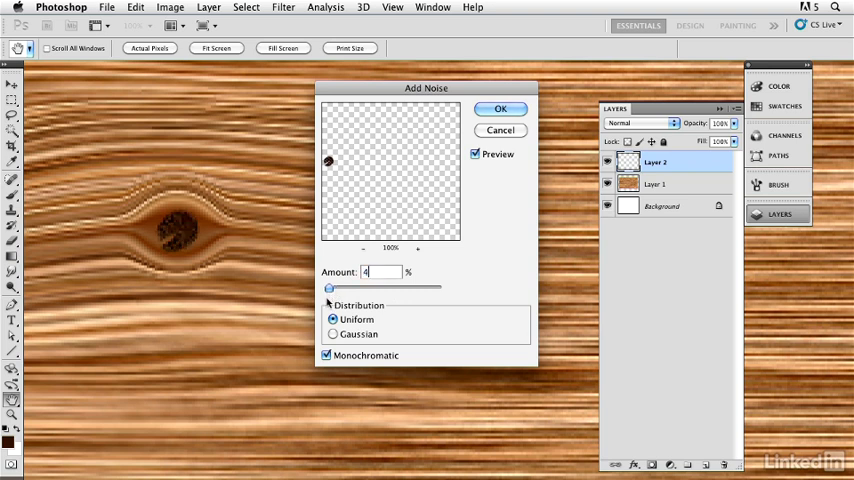
left_click(500, 108)
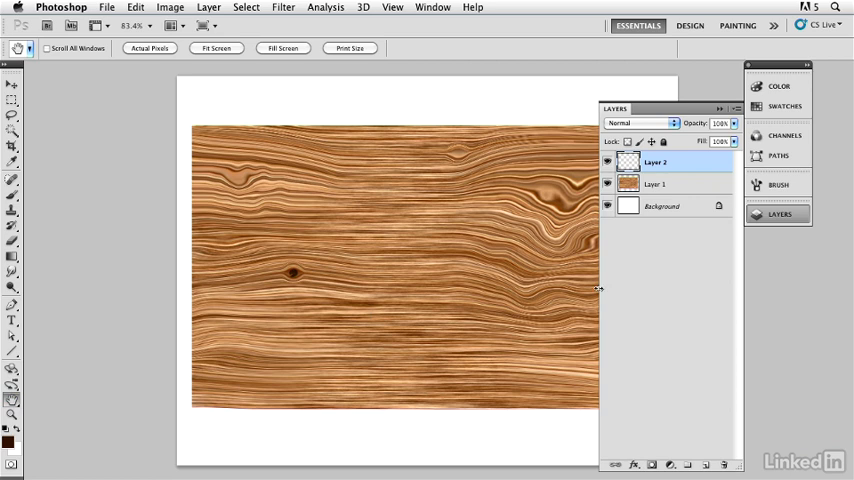
mouse_move(592, 284)
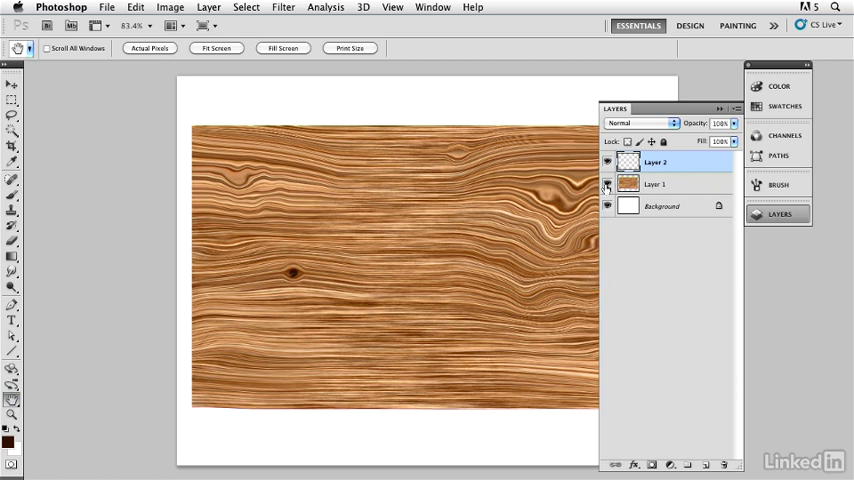
- Hide the oak layers, place a tall dark brown rectangle on a new layer, and set a light tan background colour
left_click(606, 184)
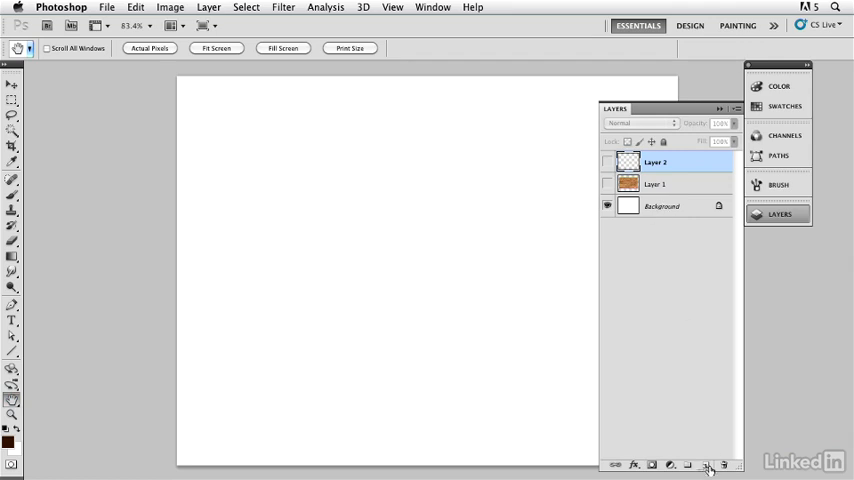
left_click(706, 464)
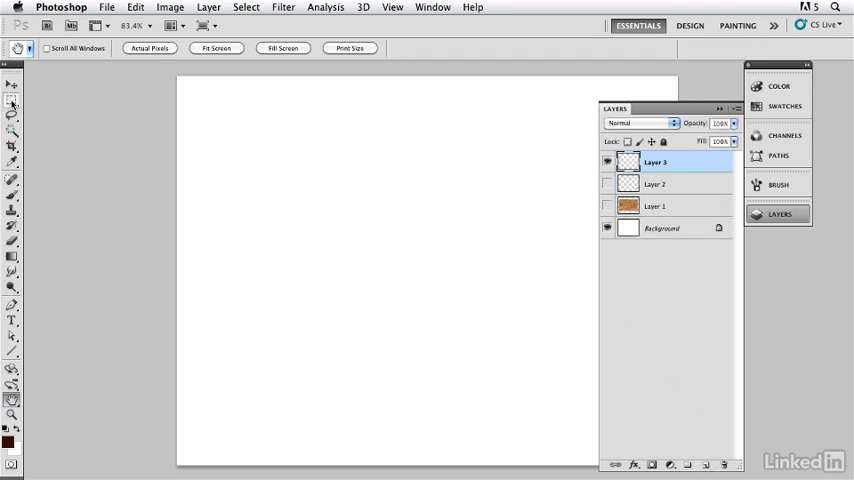
left_click_drag(310, 188, 436, 292)
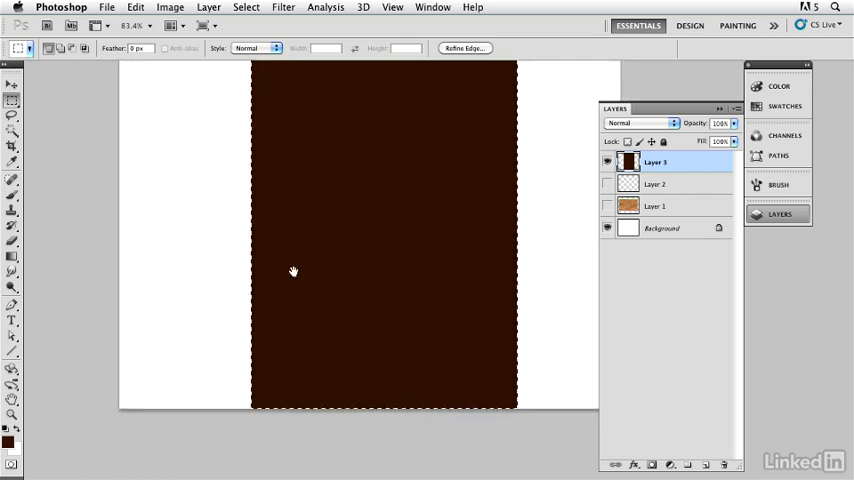
left_click_drag(292, 272, 264, 242)
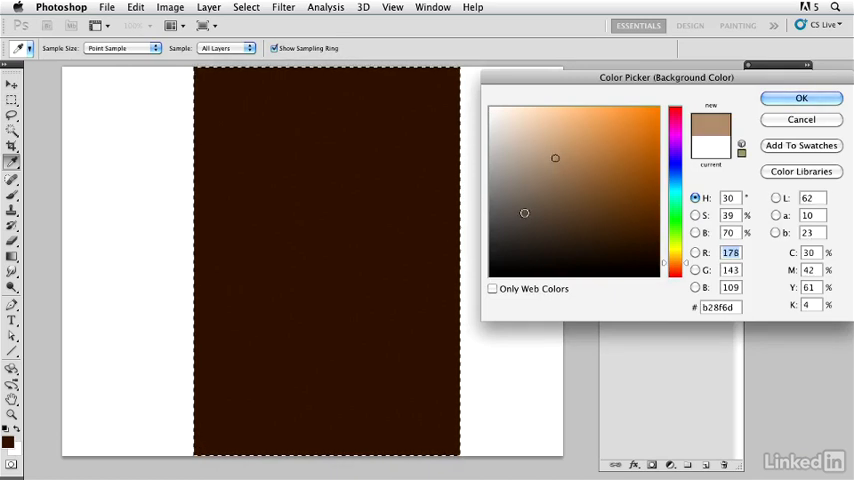
left_click(800, 96)
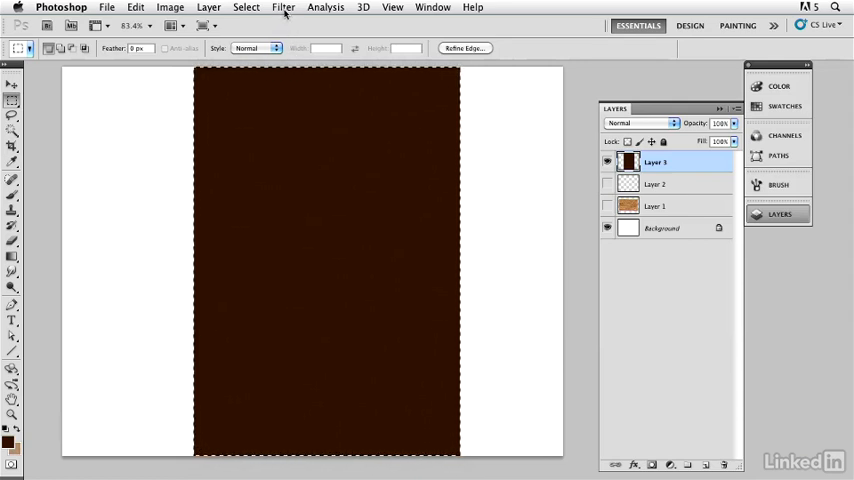
- Fill the tall rectangle with vertical brown and tan streaks via Filter > Render > Fibers
left_click(284, 8)
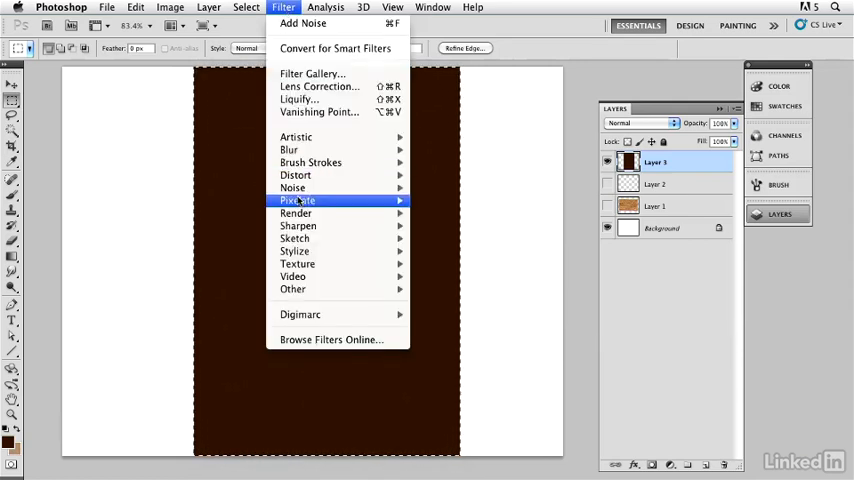
mouse_move(296, 212)
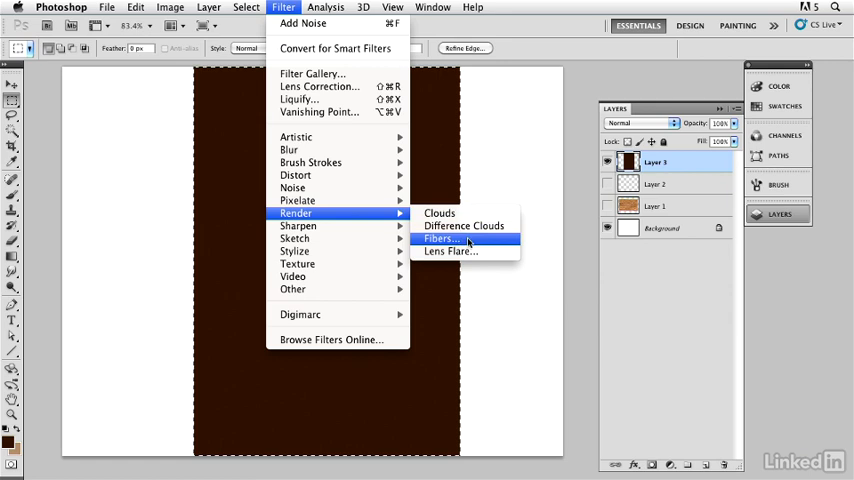
left_click(440, 238)
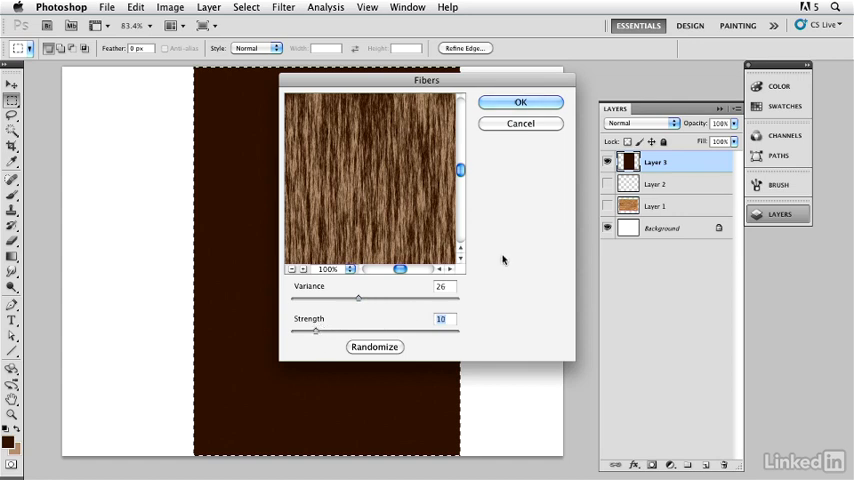
left_click(520, 102)
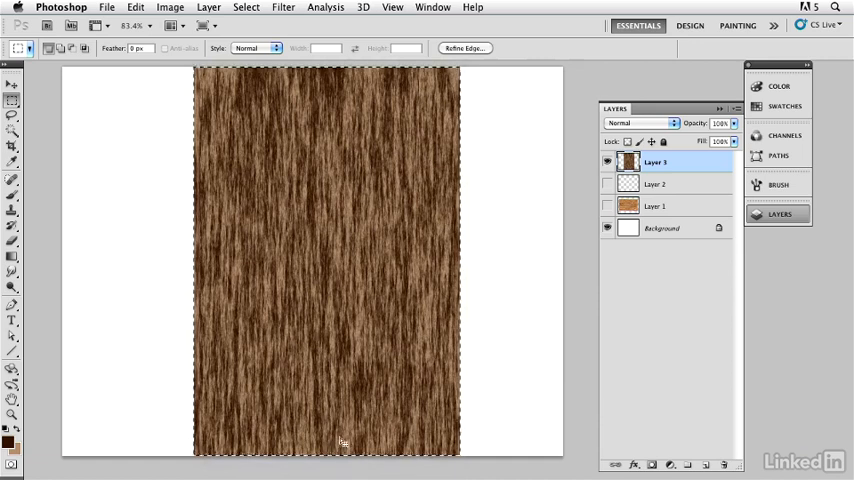
mouse_move(396, 228)
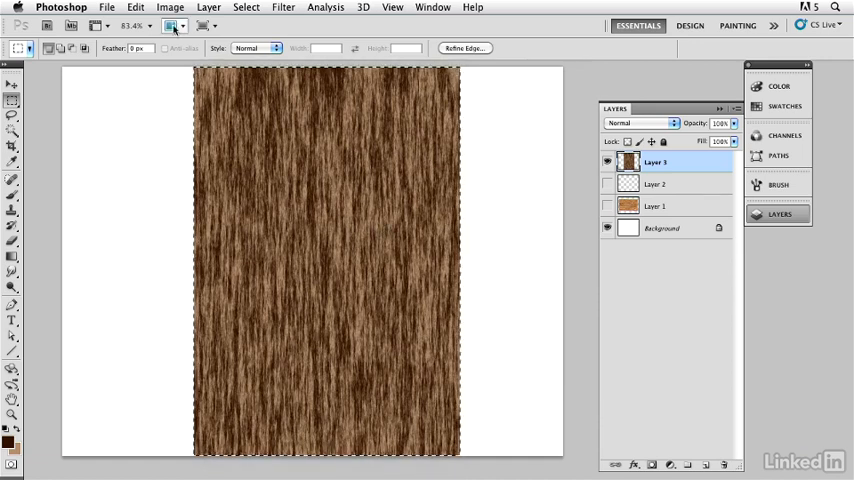
- Rotate the fibre texture 90° clockwise so the grain runs horizontally
left_click(136, 8)
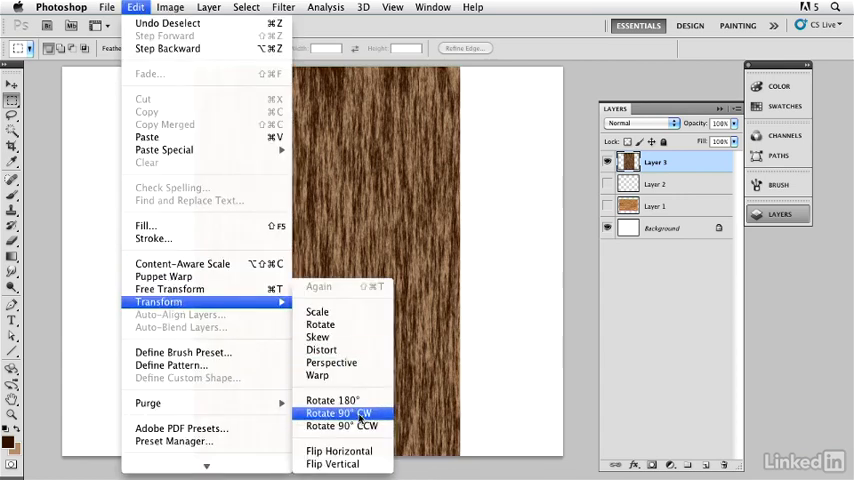
left_click(338, 412)
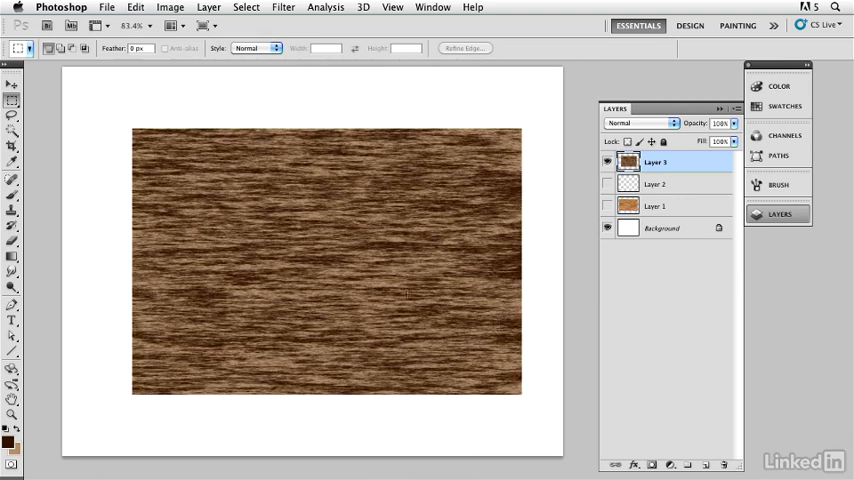
left_click(170, 8)
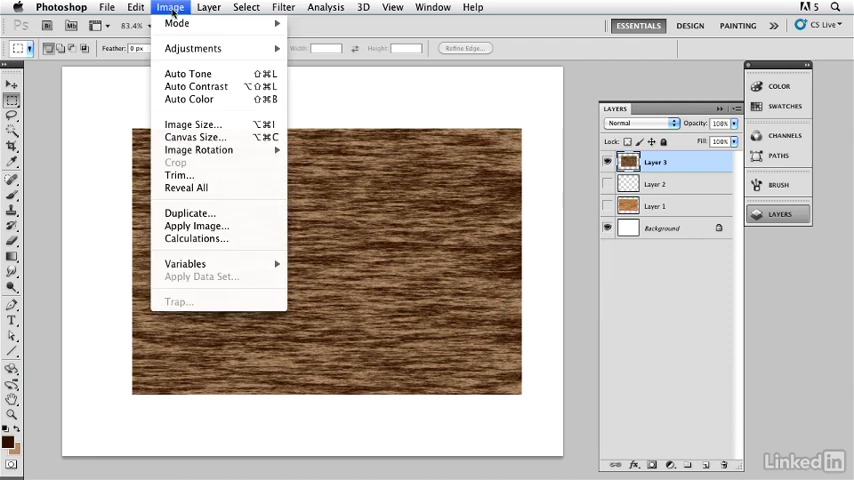
mouse_move(192, 48)
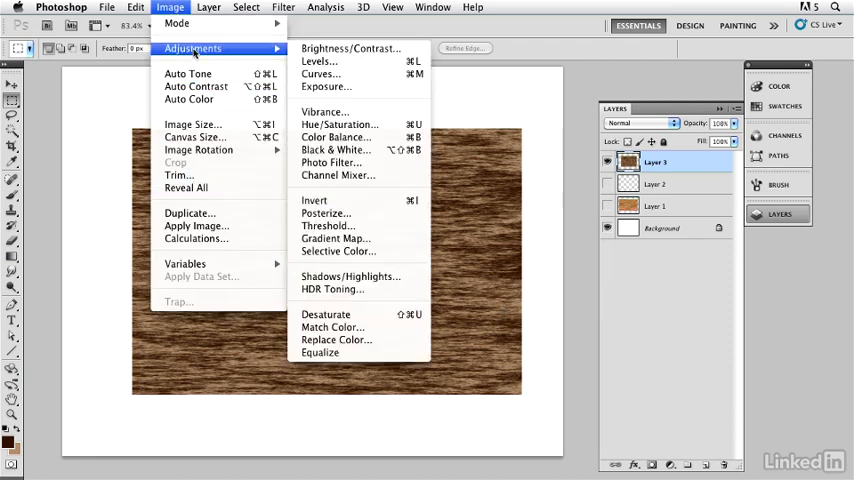
- Apply Hue/Saturation with Hue -12 and Saturation -4 for a reddish-brown wood tone
left_click(338, 124)
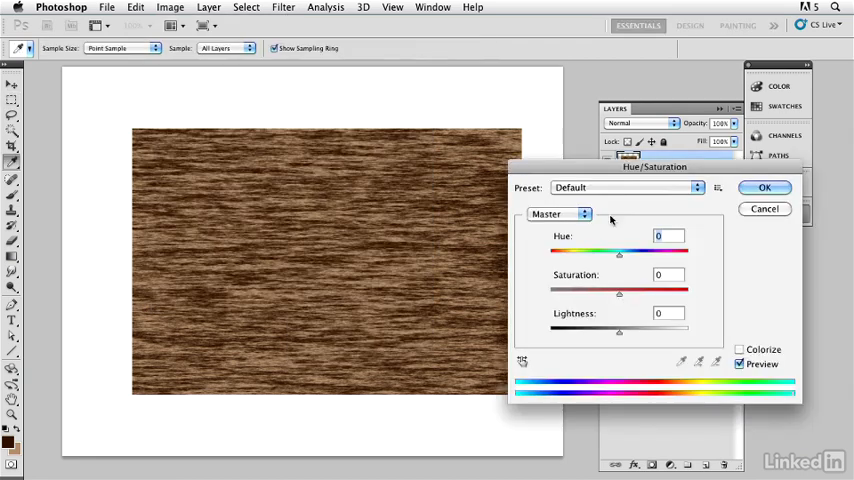
left_click_drag(656, 168, 676, 156)
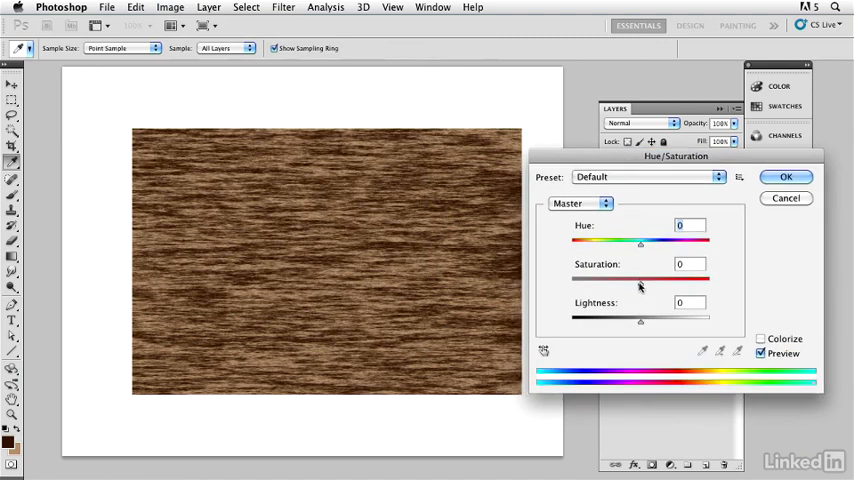
left_click_drag(640, 284, 662, 284)
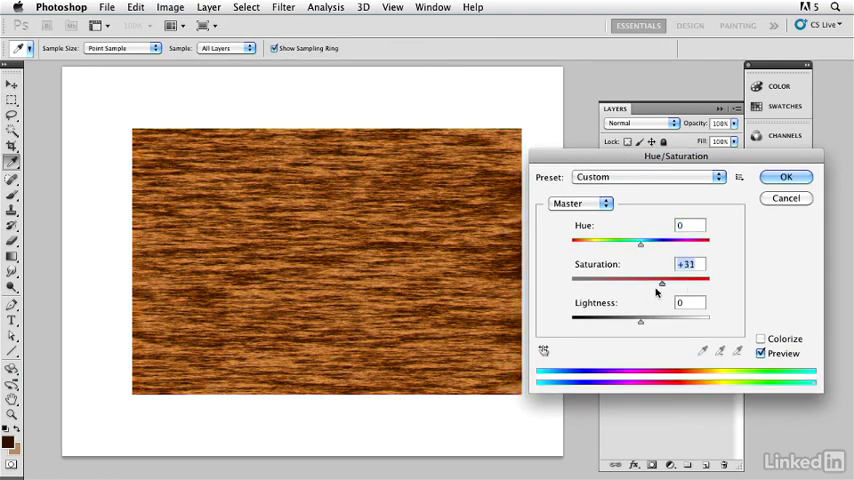
left_click_drag(640, 282, 588, 282)
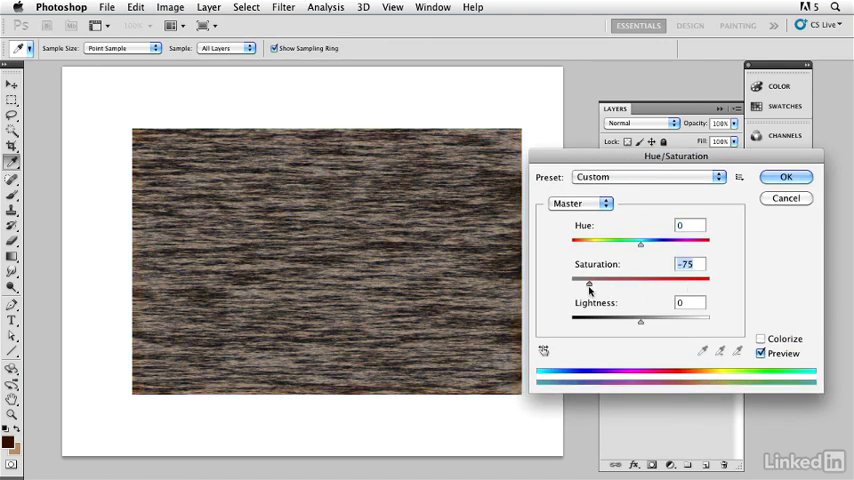
left_click_drag(588, 284, 634, 284)
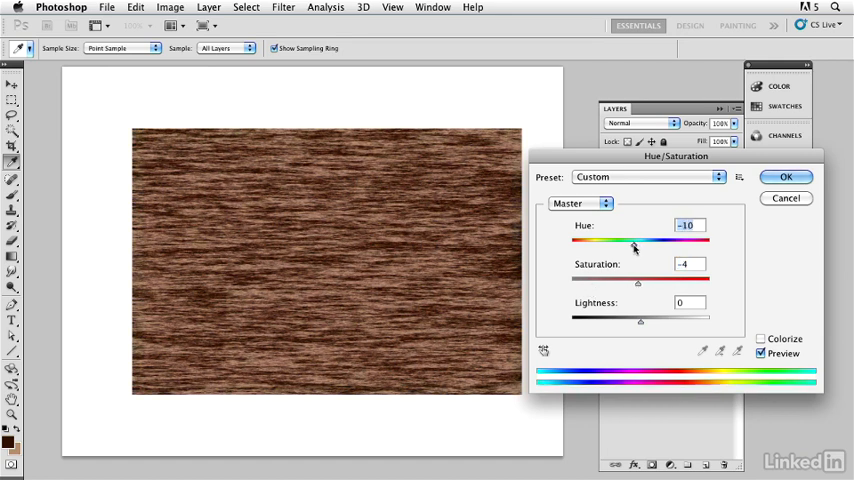
left_click_drag(632, 240, 600, 240)
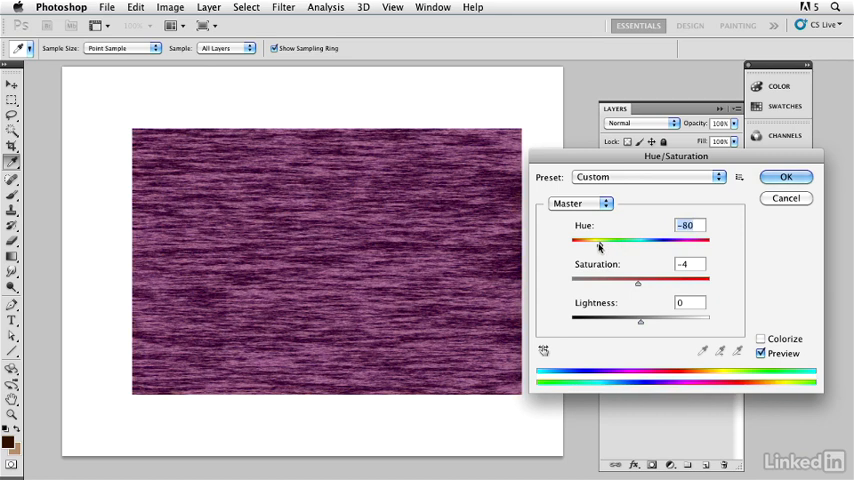
left_click_drag(598, 240, 620, 240)
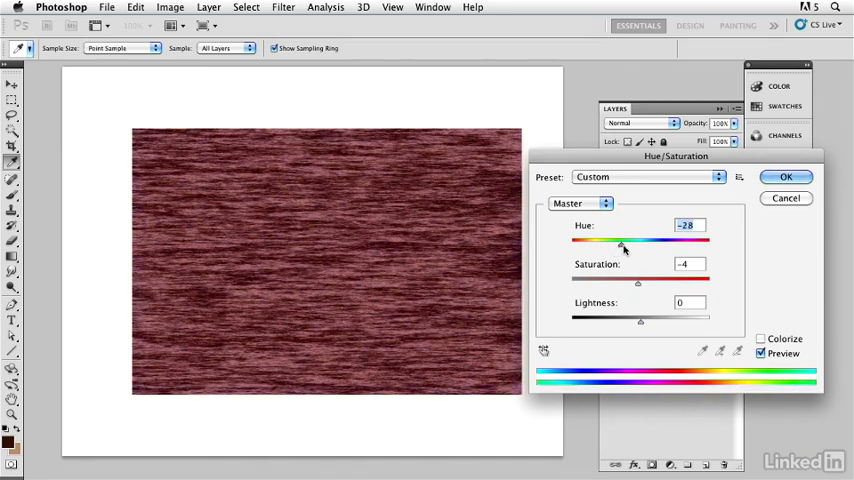
left_click_drag(622, 244, 660, 244)
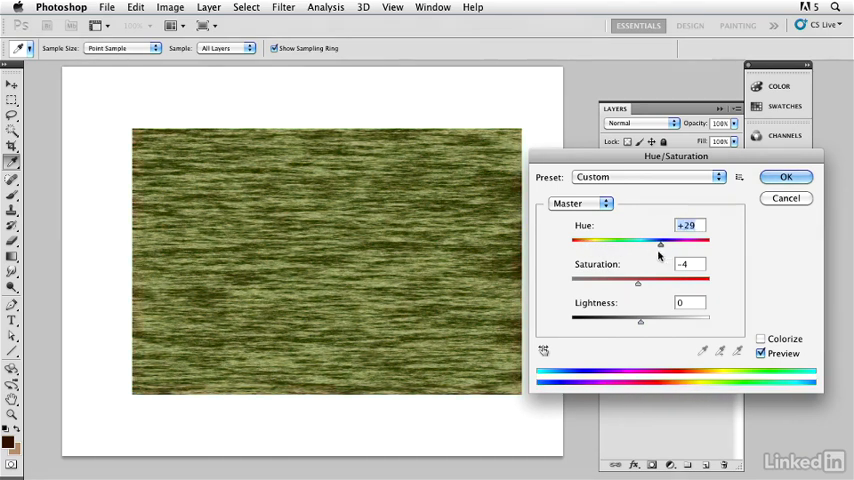
left_click_drag(660, 244, 632, 244)
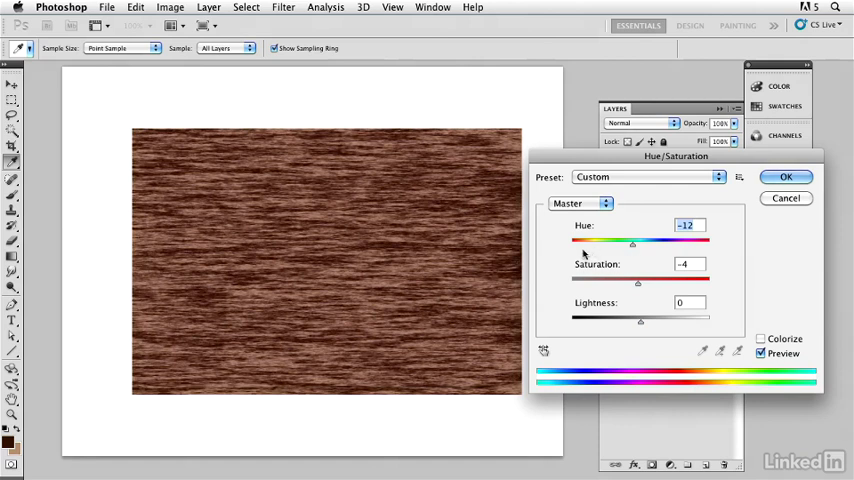
mouse_move(584, 252)
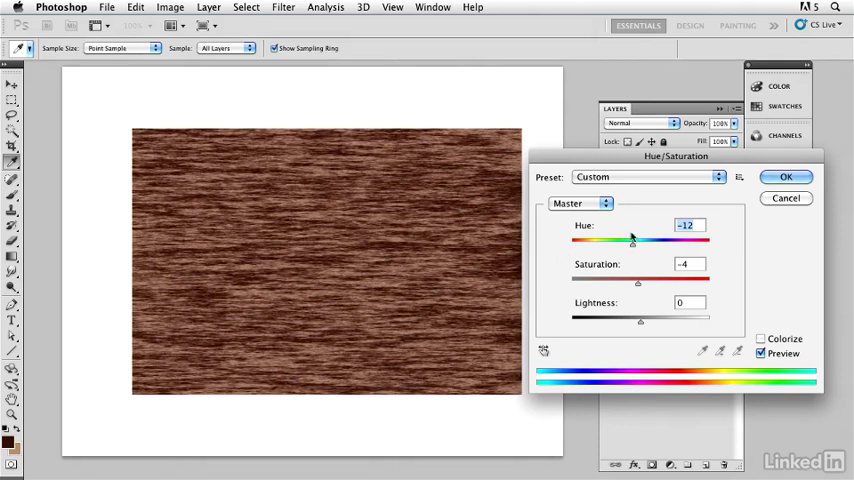
left_click(786, 176)
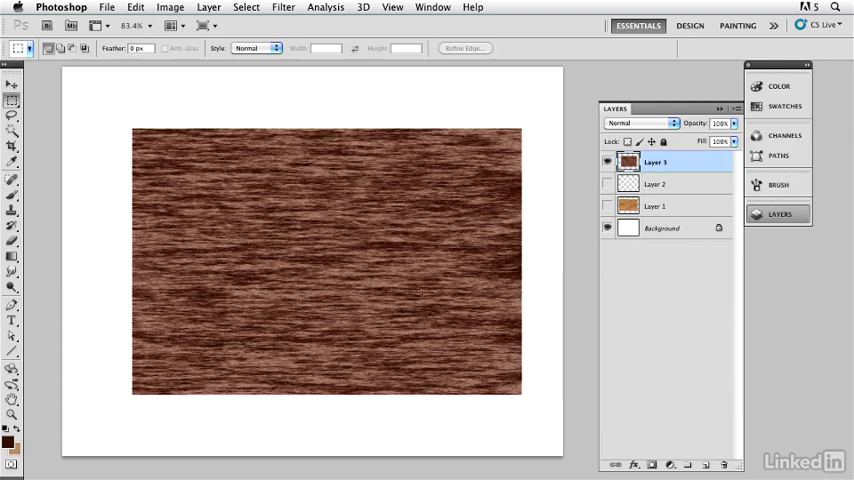
mouse_move(438, 238)
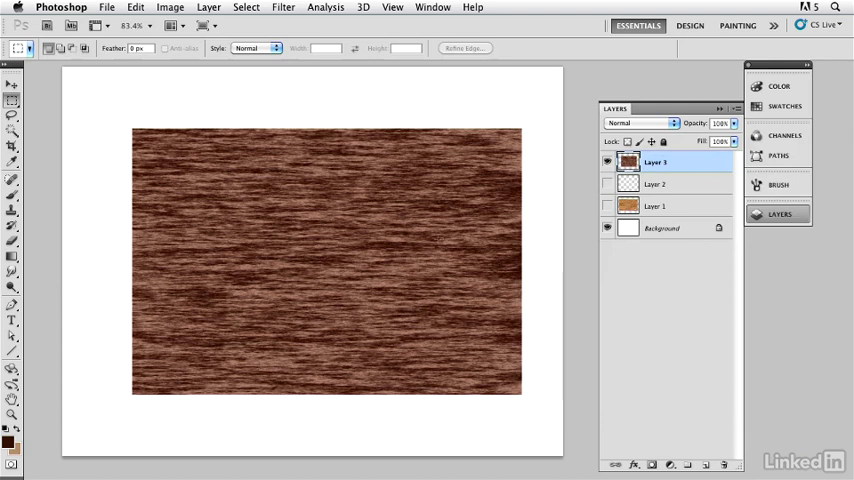